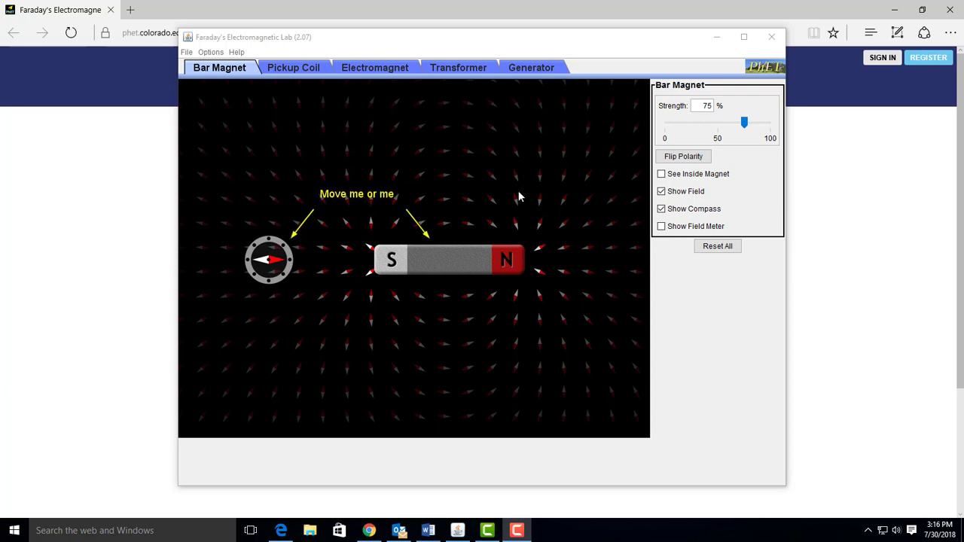
mouse_move(427, 365)
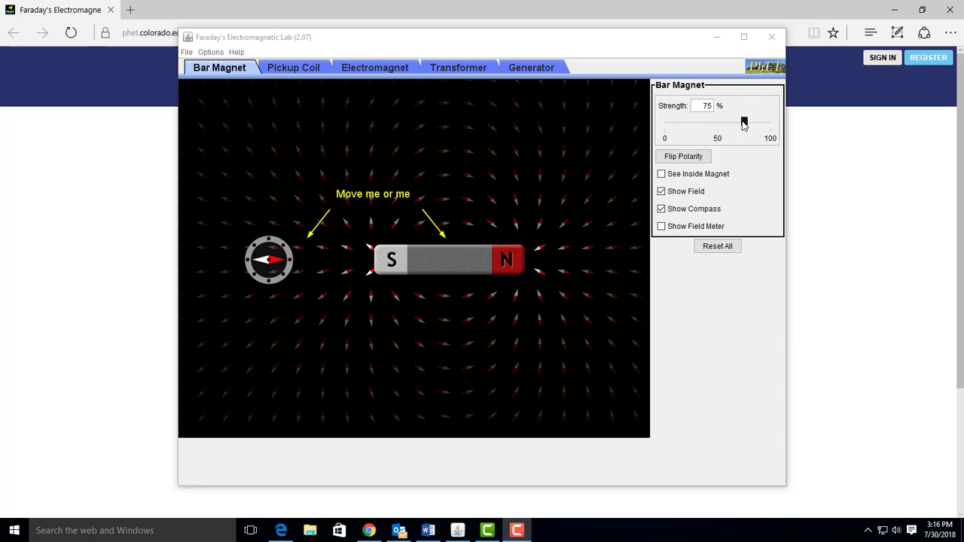
Step: Sweep the magnet Strength slider through 97%, 0%, 45%, 100% and 56%, ending at 100%
left_click_drag(742, 124, 769, 124)
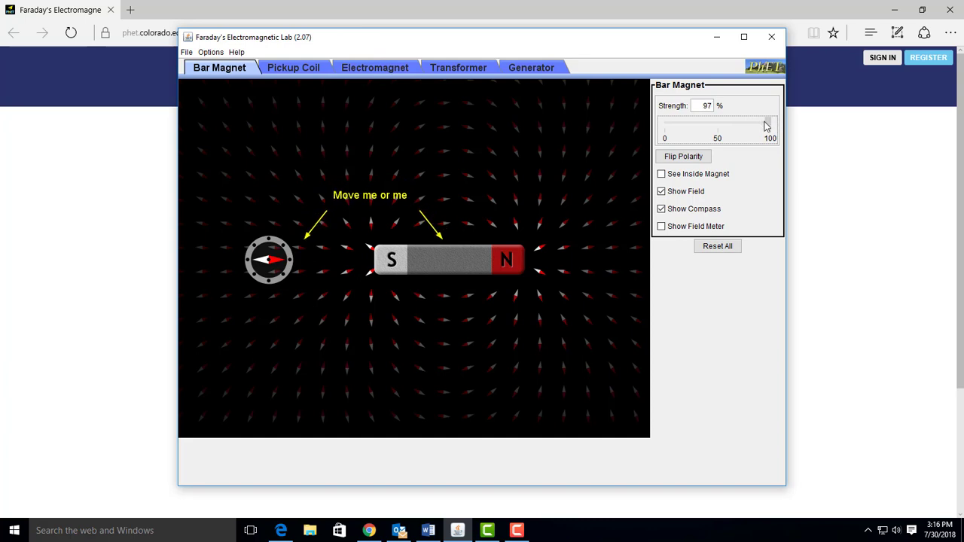
left_click_drag(765, 125, 664, 125)
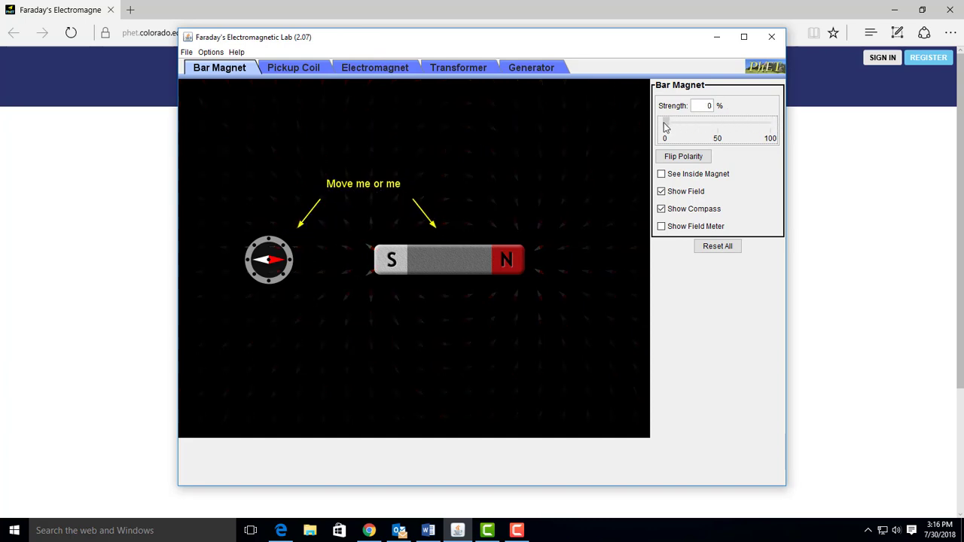
left_click_drag(664, 125, 711, 124)
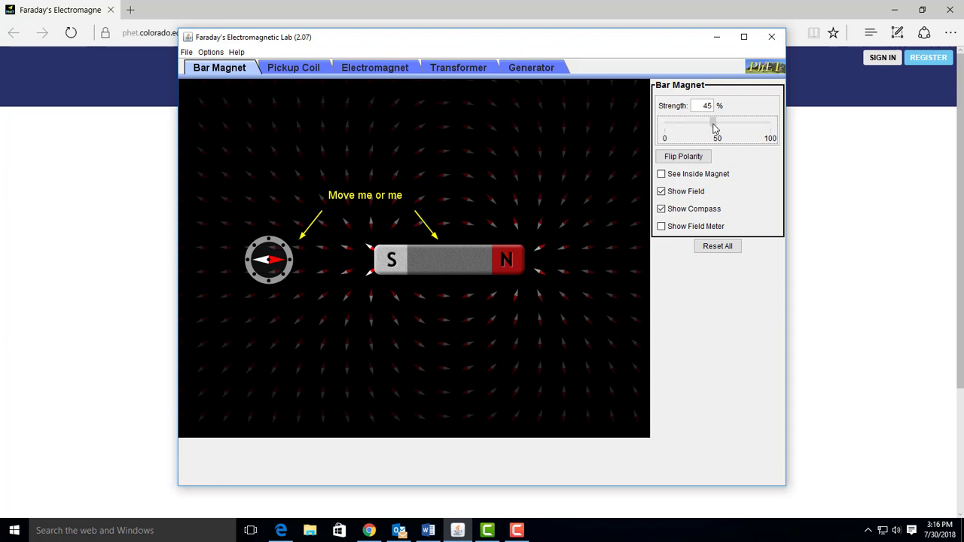
left_click_drag(711, 124, 769, 124)
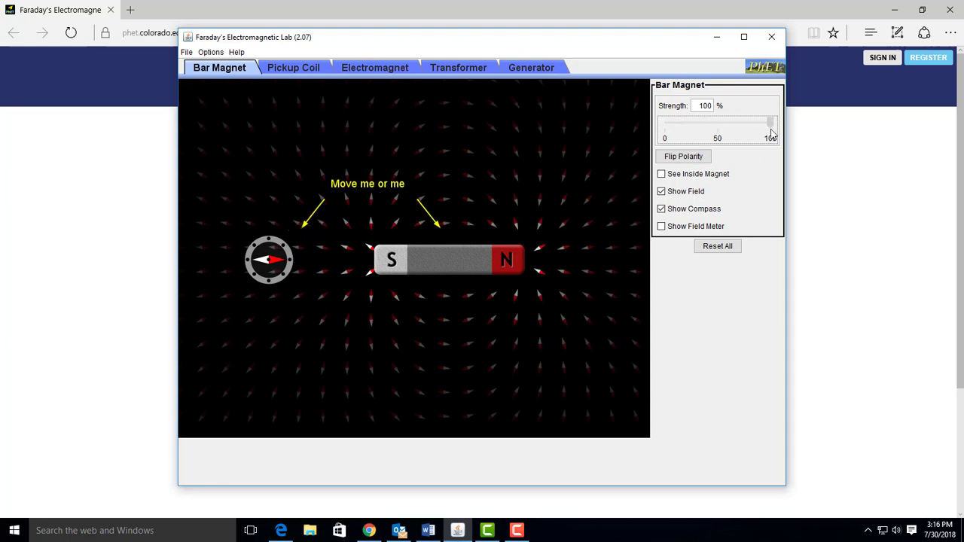
left_click_drag(769, 124, 721, 125)
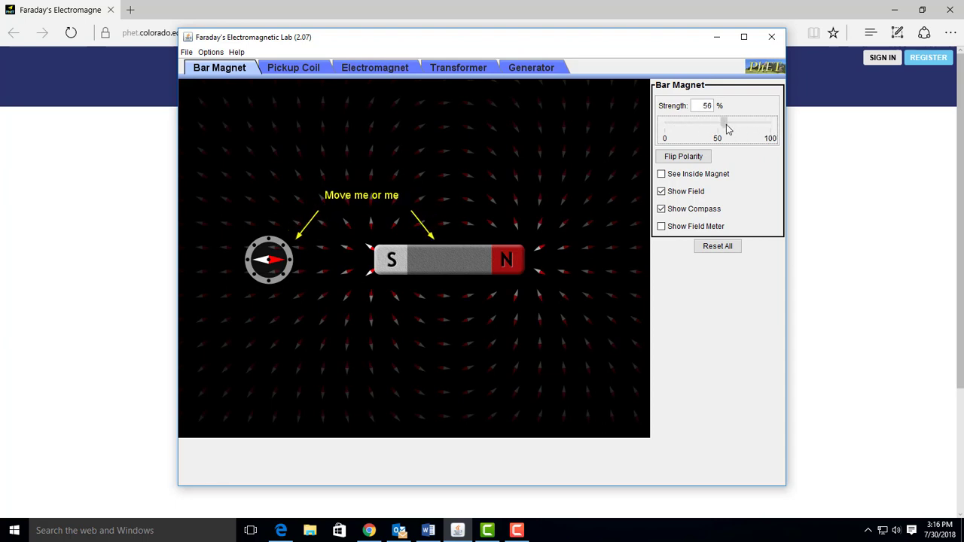
left_click_drag(723, 127, 772, 126)
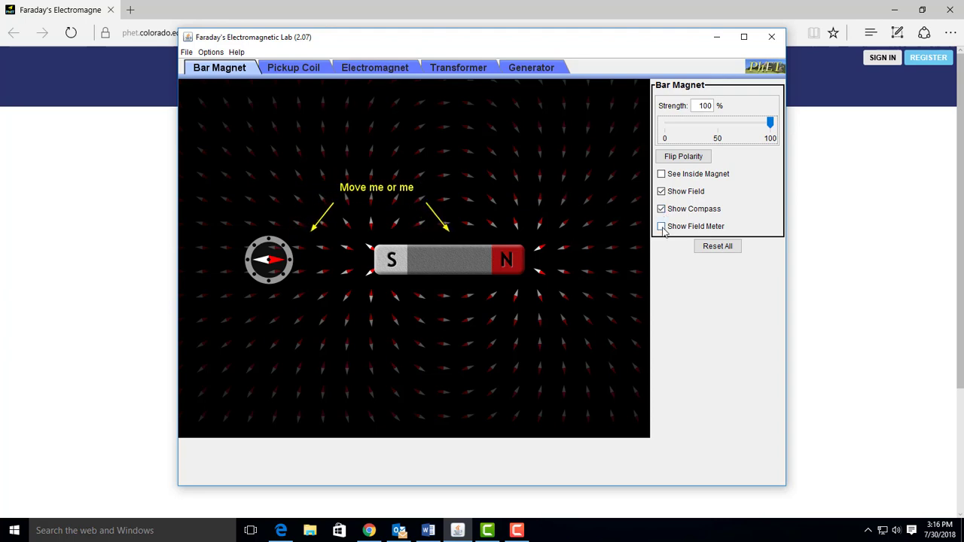
Step: Turn on the field meter and take readings at the magnet's north pole and its tip
left_click(661, 225)
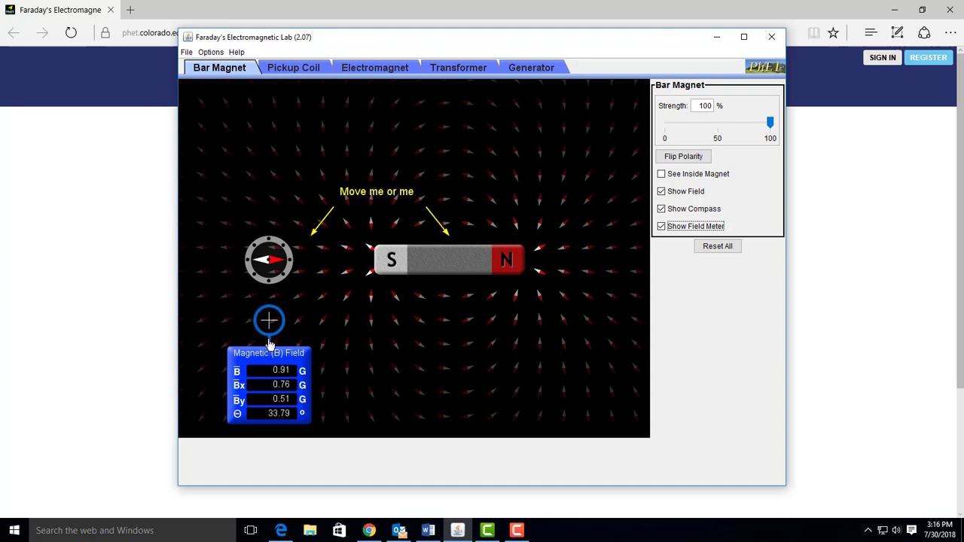
left_click_drag(269, 321, 366, 259)
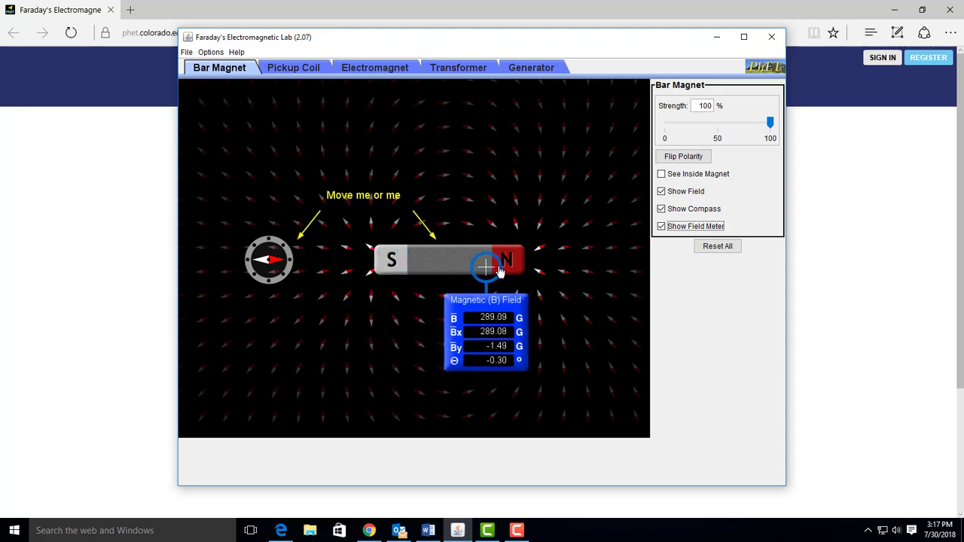
left_click_drag(485, 267, 525, 263)
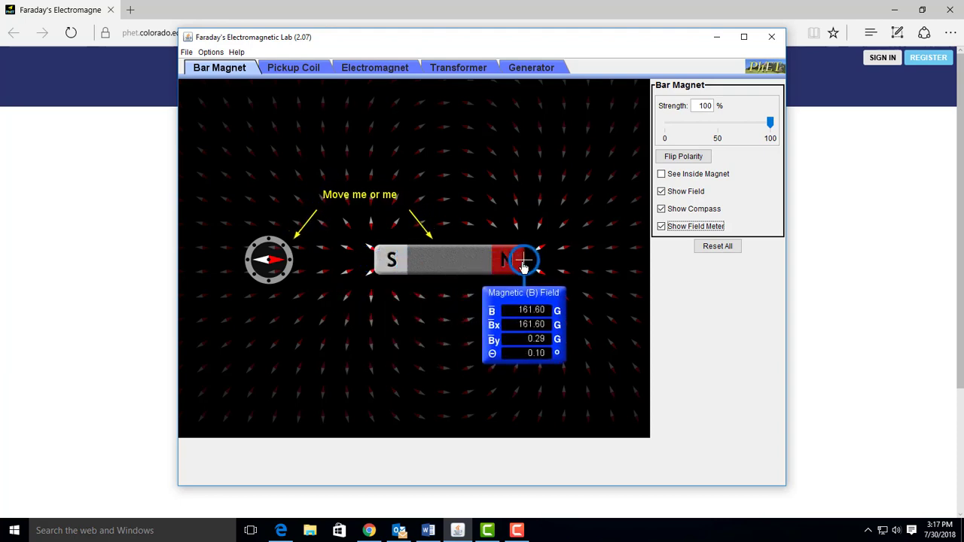
left_click_drag(523, 260, 512, 265)
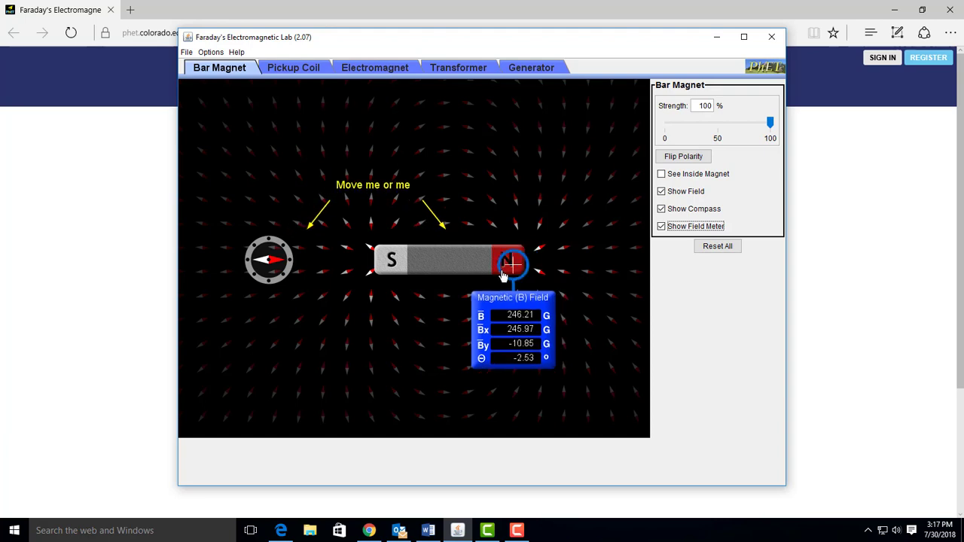
Step: Move the meter over the magnet's middle, above the south end, then up above the compass
left_click_drag(512, 263, 448, 271)
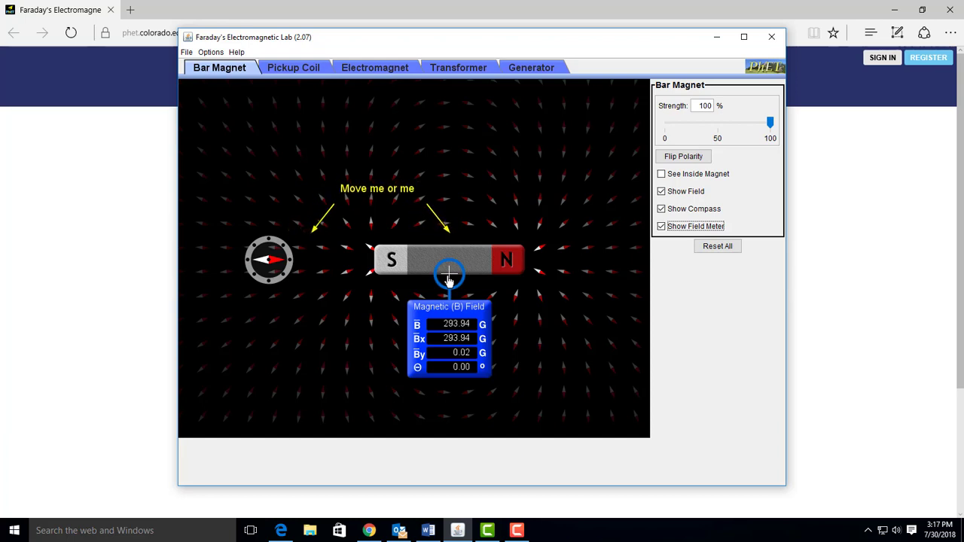
left_click_drag(448, 272, 407, 265)
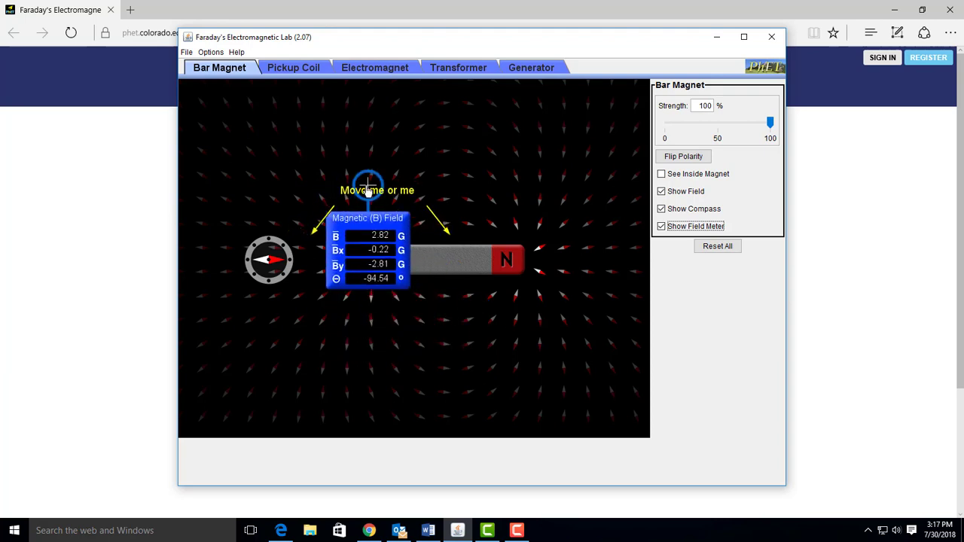
left_click_drag(369, 184, 345, 172)
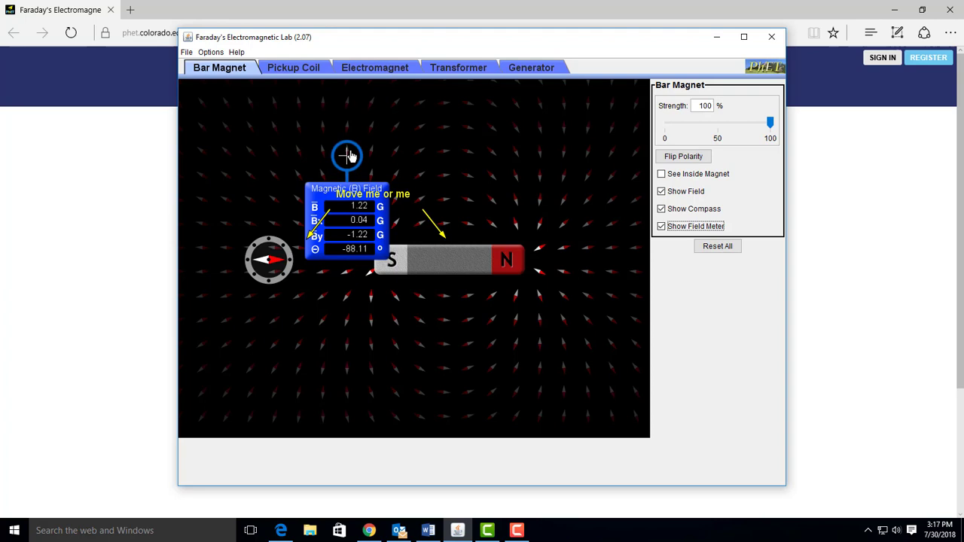
left_click_drag(349, 155, 305, 128)
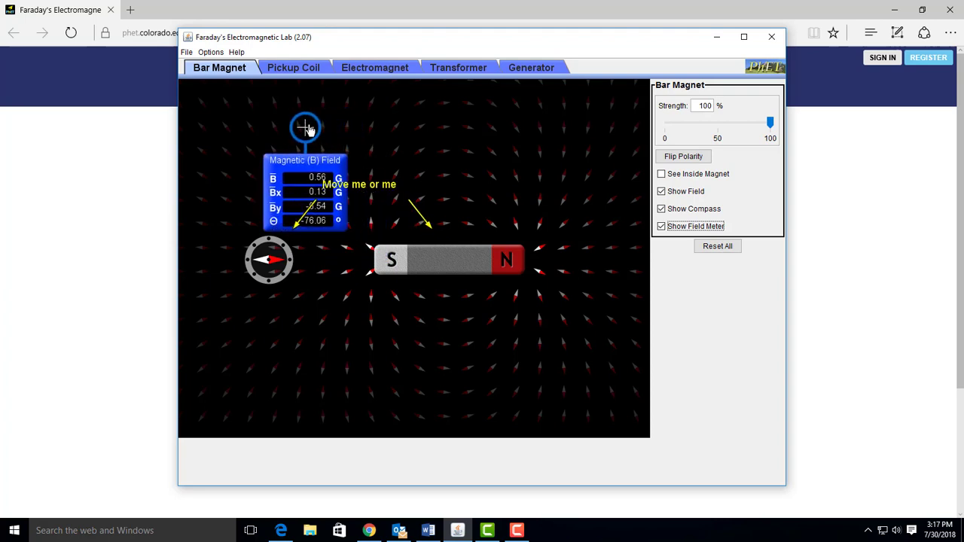
Step: Probe the field from right of the north pole to the bottom-right corner, then maximize the window
left_click_drag(305, 127, 251, 126)
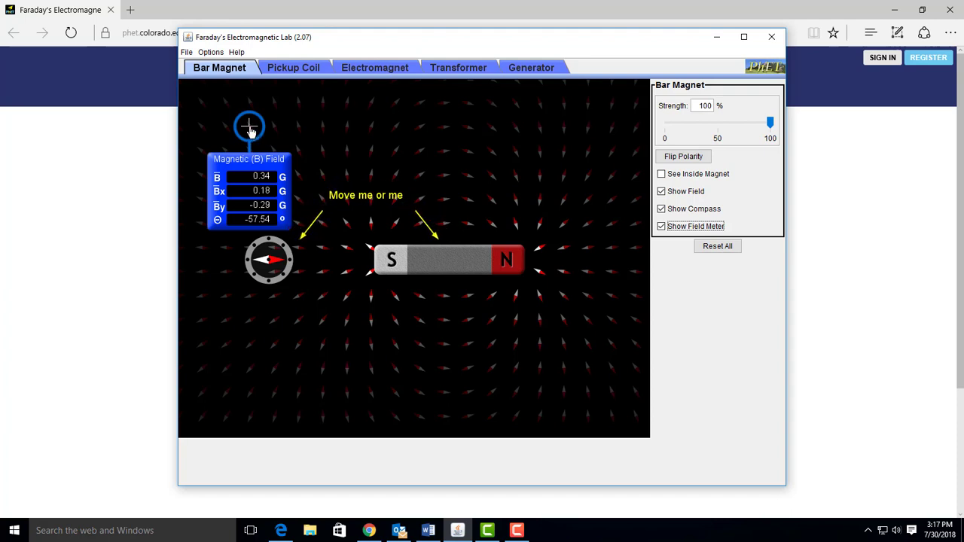
left_click_drag(249, 126, 532, 260)
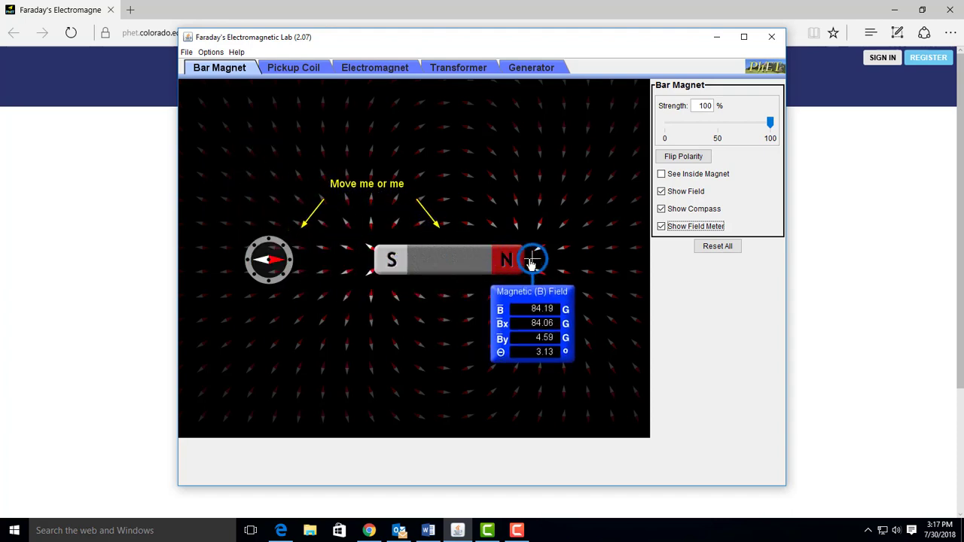
left_click_drag(532, 260, 550, 259)
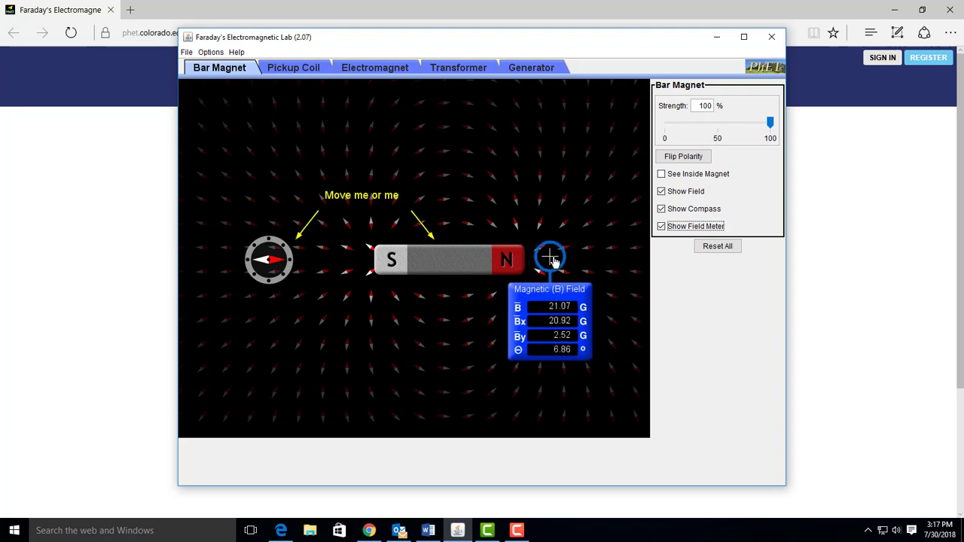
left_click_drag(550, 259, 629, 256)
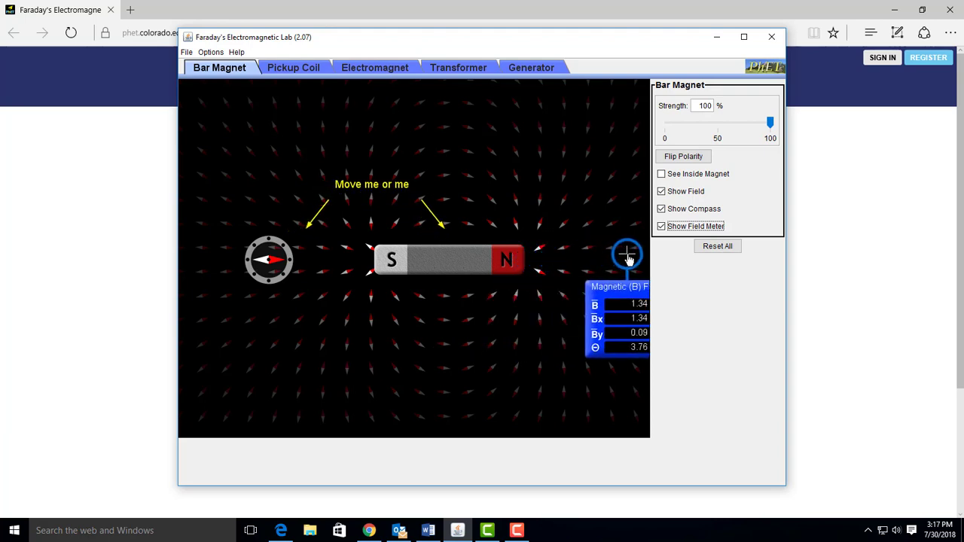
left_click_drag(629, 253, 631, 292)
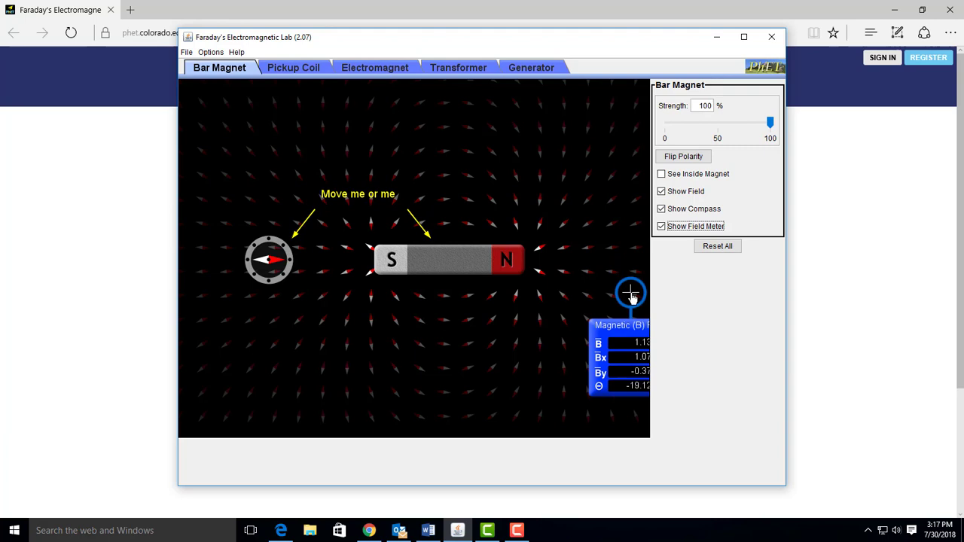
left_click_drag(631, 294, 631, 365)
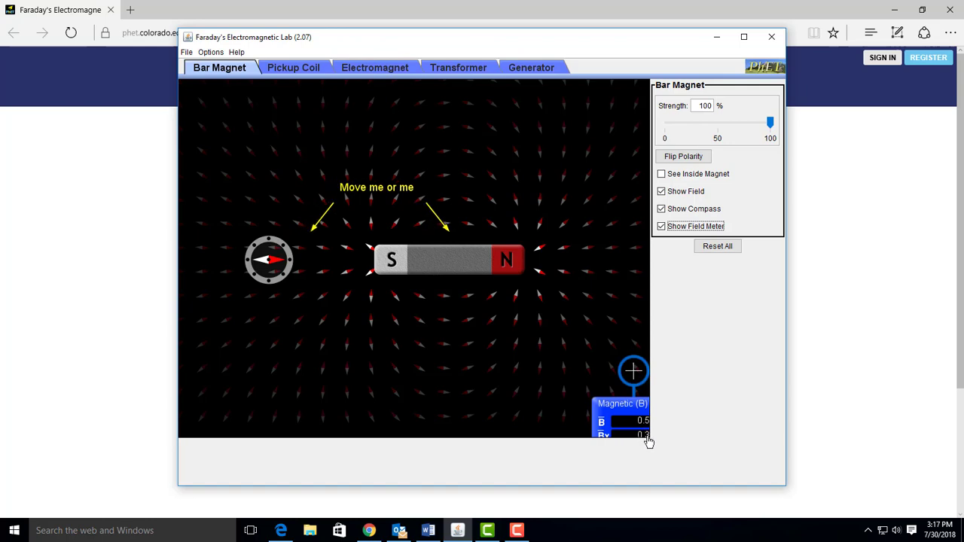
left_click(743, 36)
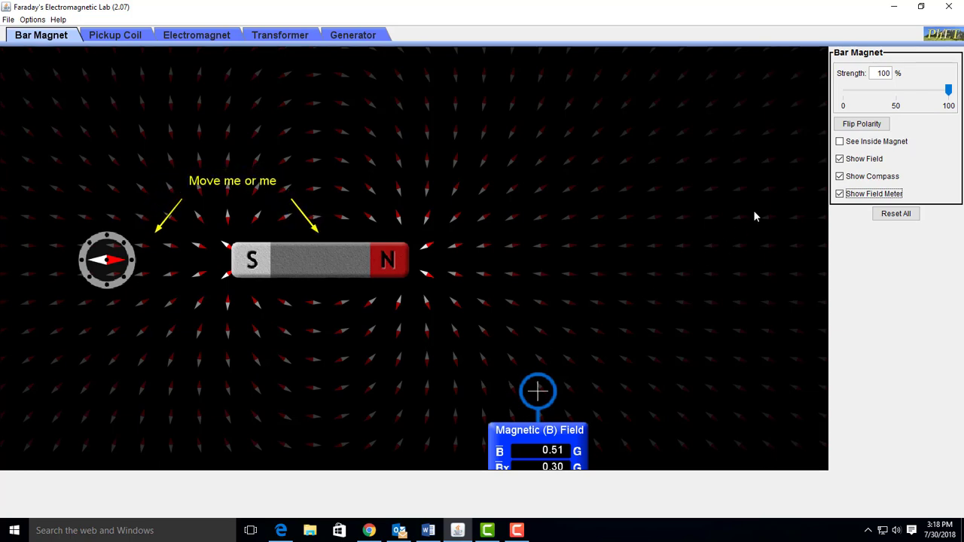
Step: Hide the field meter and flip the magnet's polarity back and forth twice
left_click(838, 194)
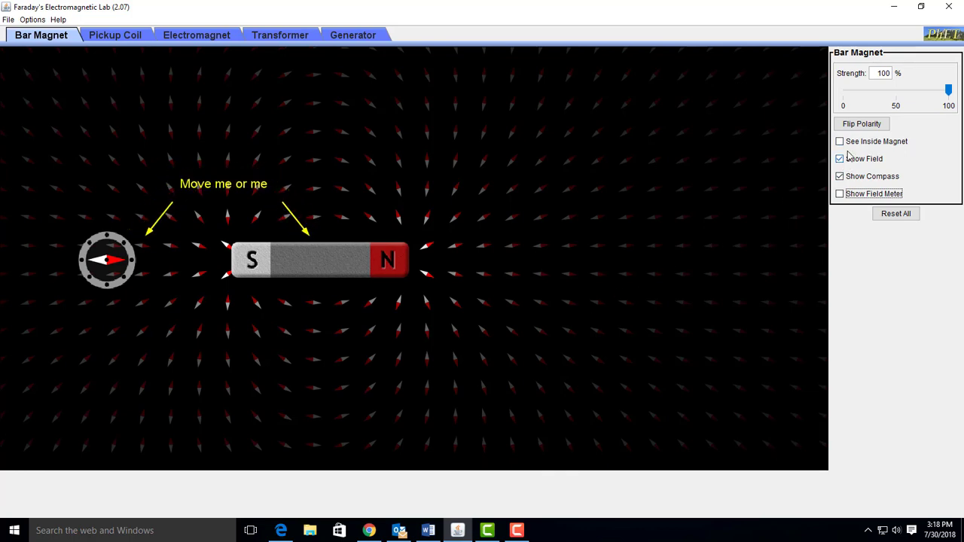
left_click(861, 123)
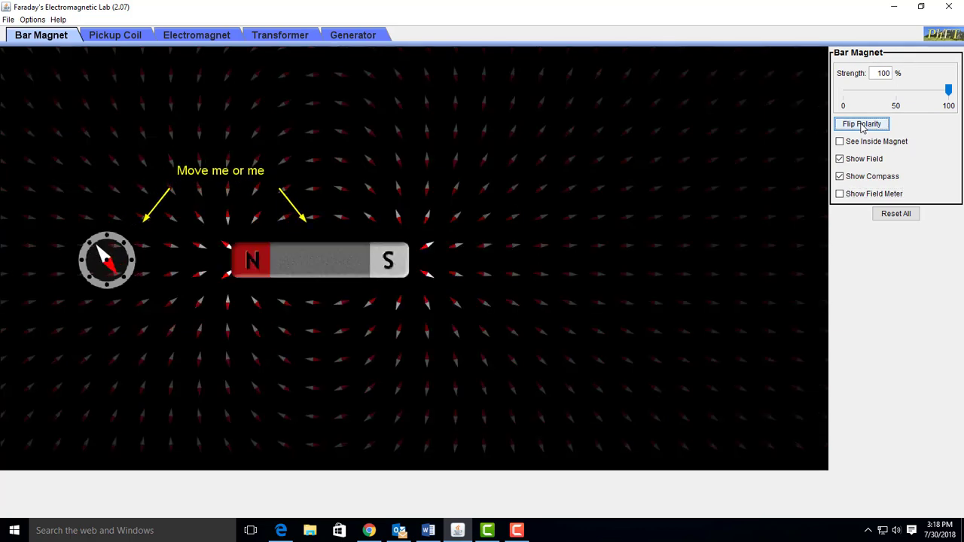
left_click(861, 123)
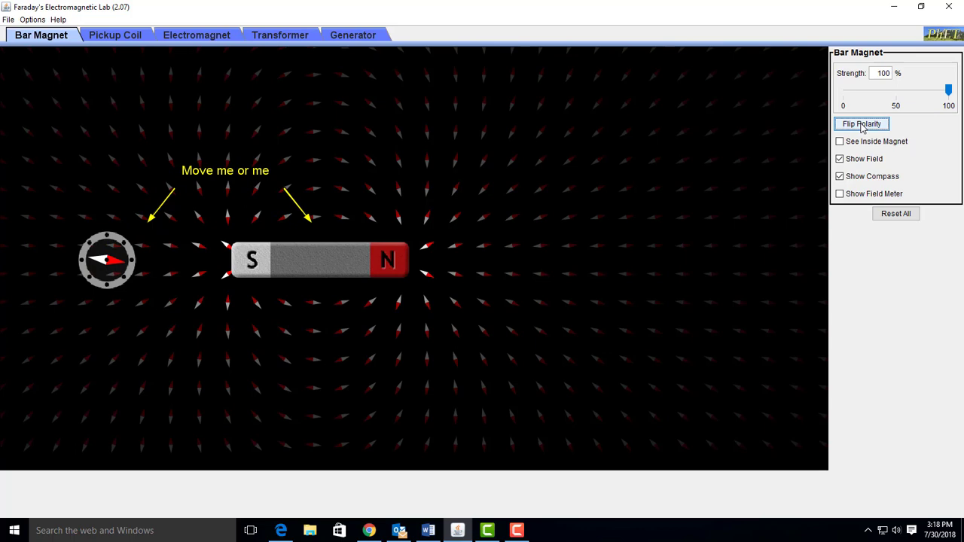
left_click(861, 124)
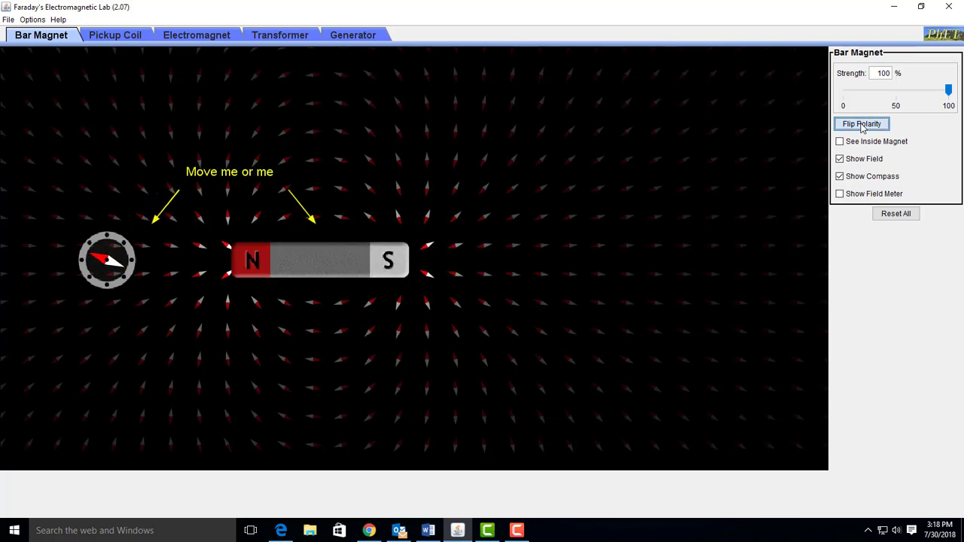
left_click(861, 124)
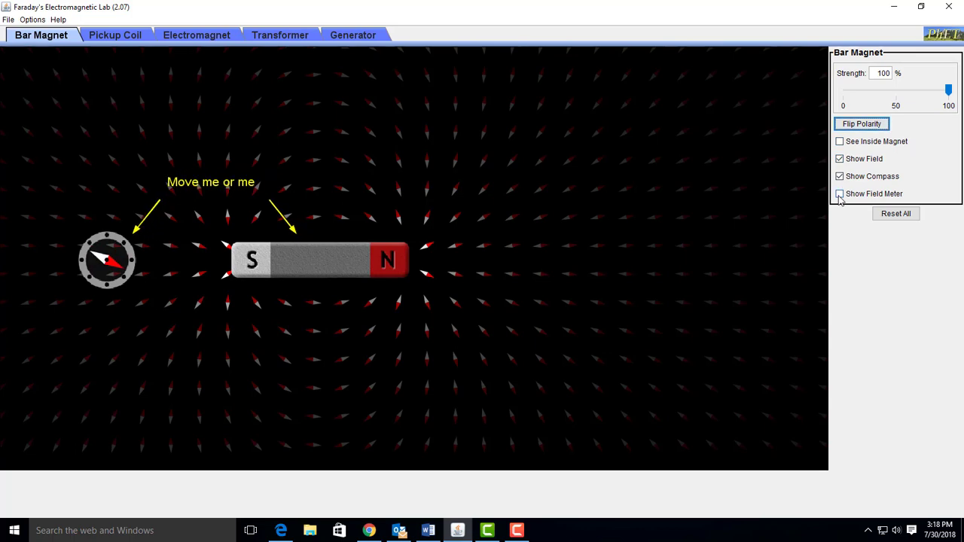
Step: Show the field meter again and flip polarity repeatedly, ending N-right at 0.91 G
left_click(839, 194)
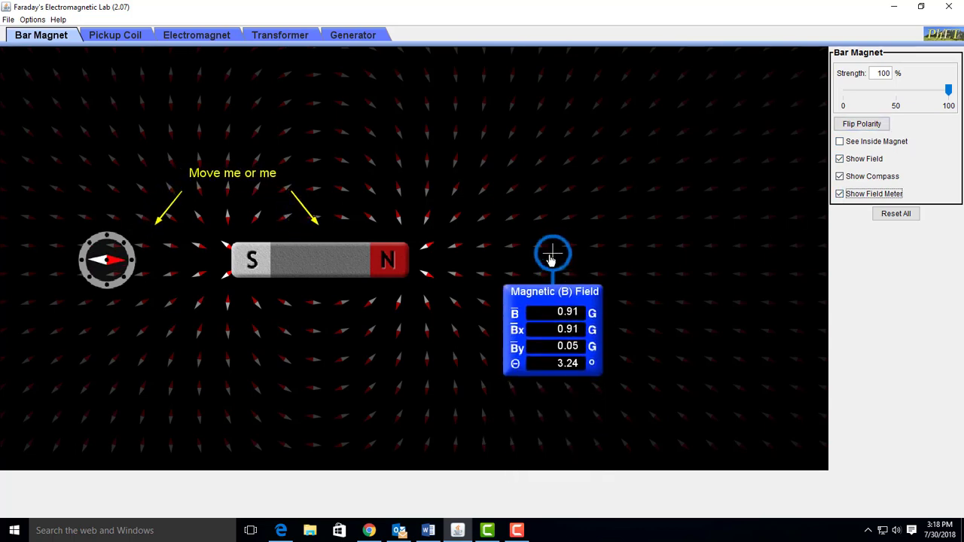
left_click(861, 123)
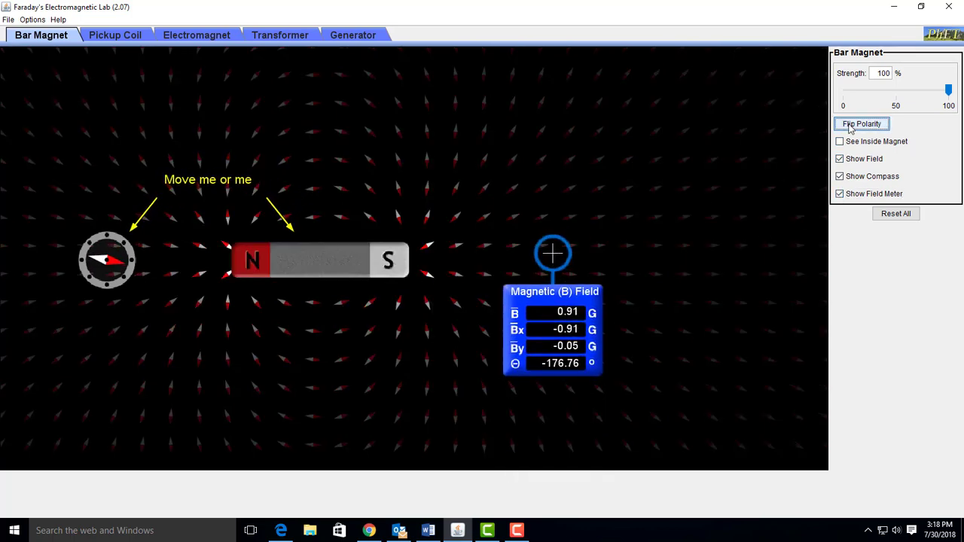
left_click(862, 123)
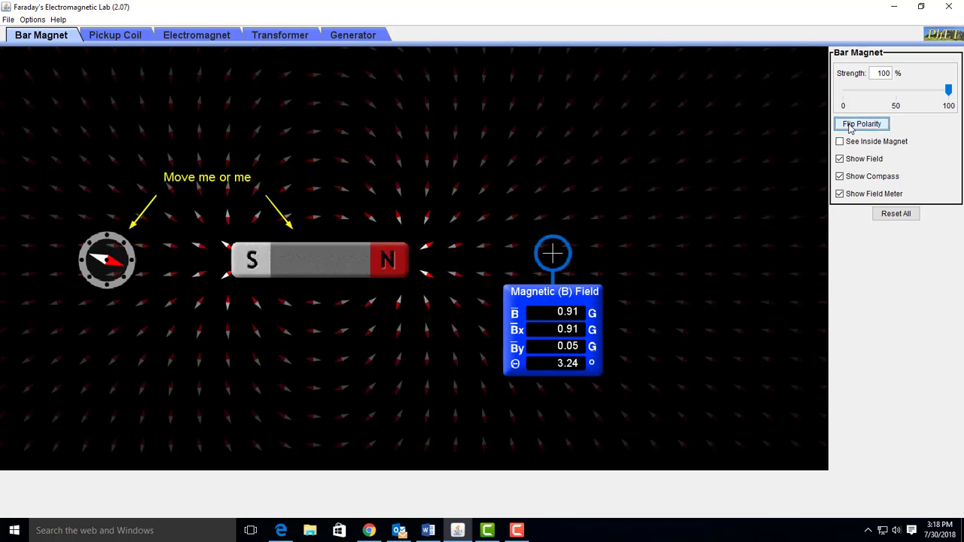
left_click(861, 123)
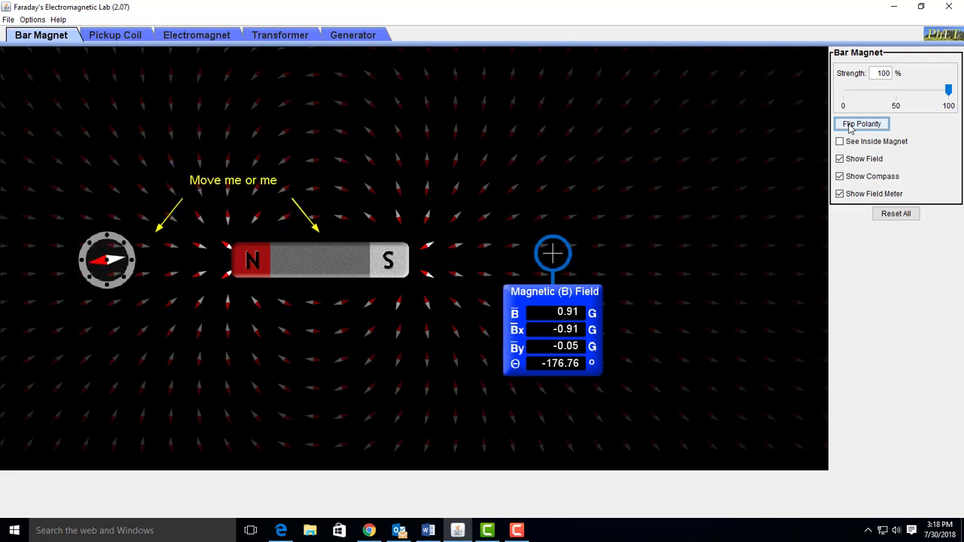
left_click(861, 124)
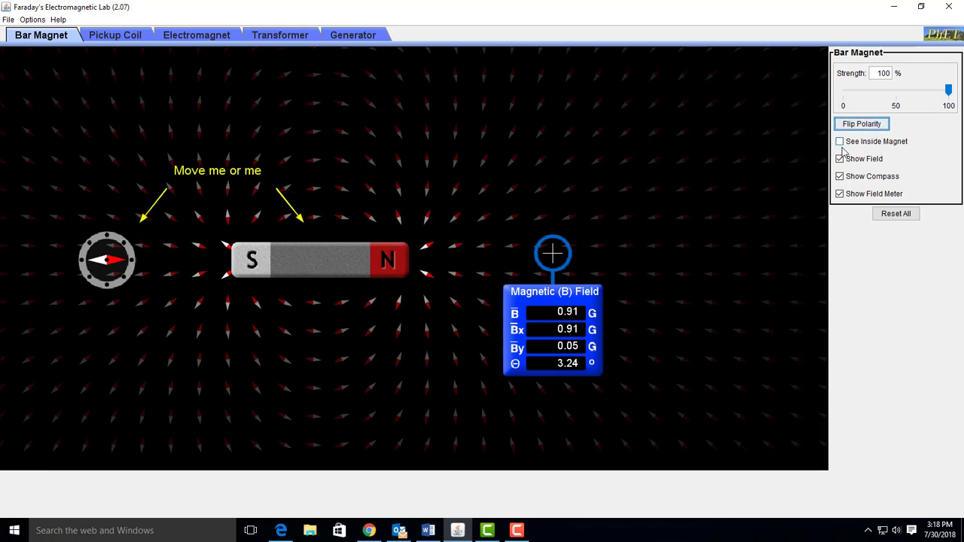
Step: Hide the field meter, place the compass beneath the magnet's middle, and flip polarity twice
left_click(839, 193)
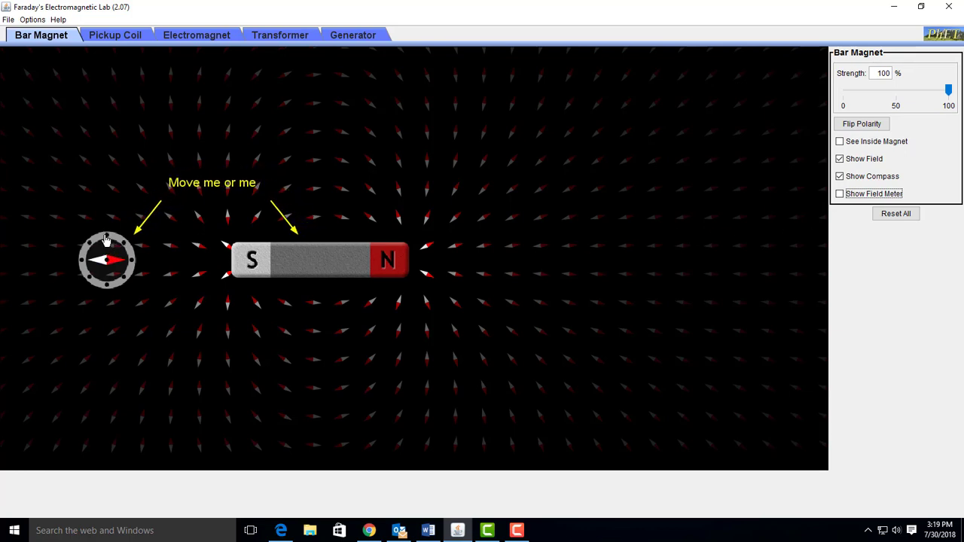
left_click_drag(108, 260, 202, 261)
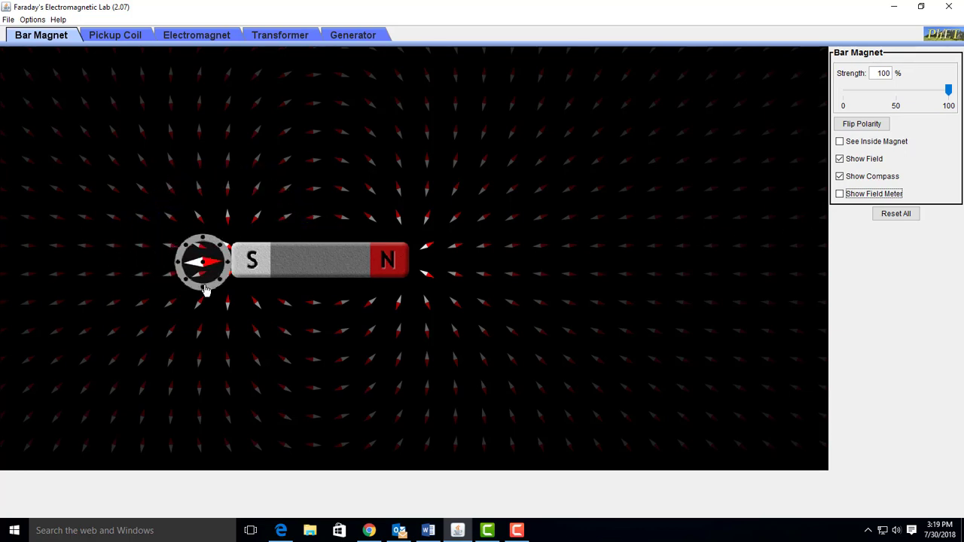
left_click_drag(204, 261, 173, 302)
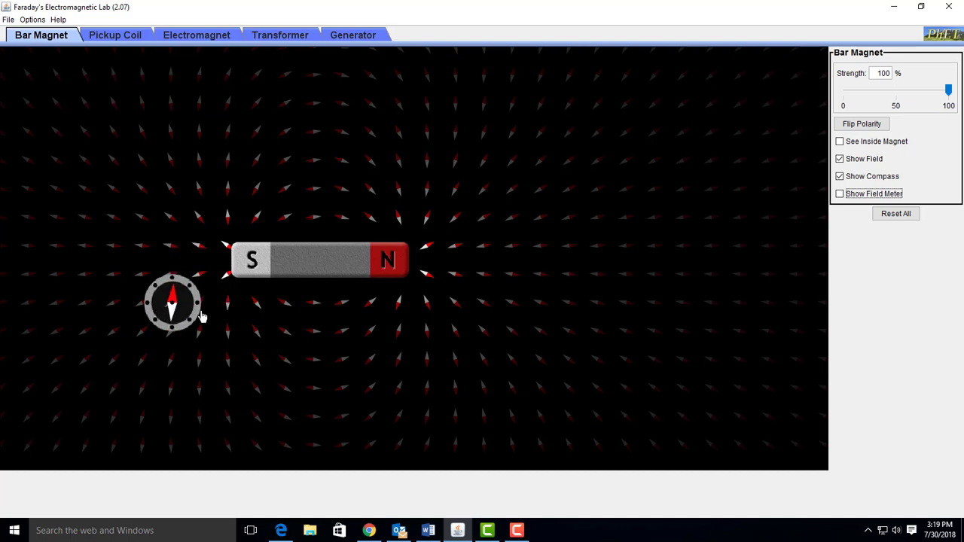
left_click_drag(173, 303, 324, 305)
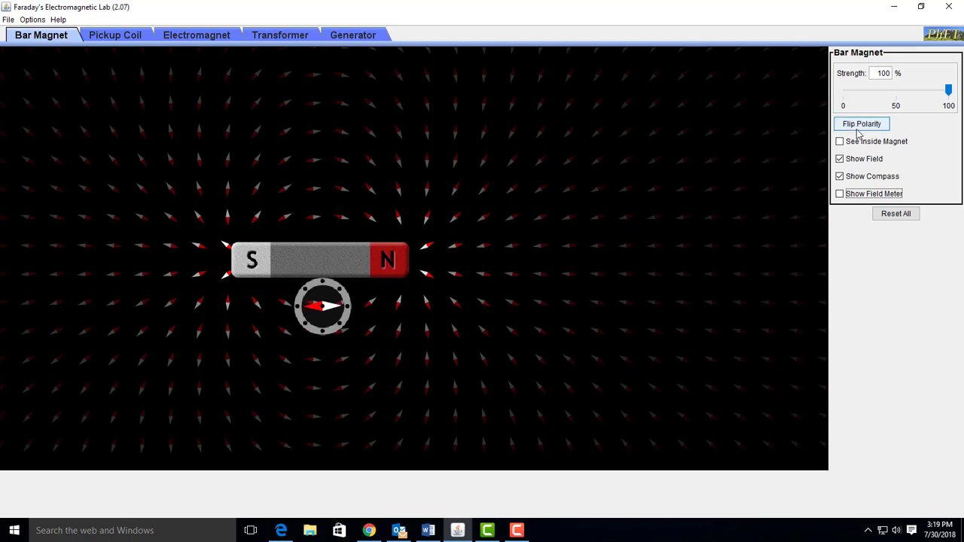
left_click(861, 123)
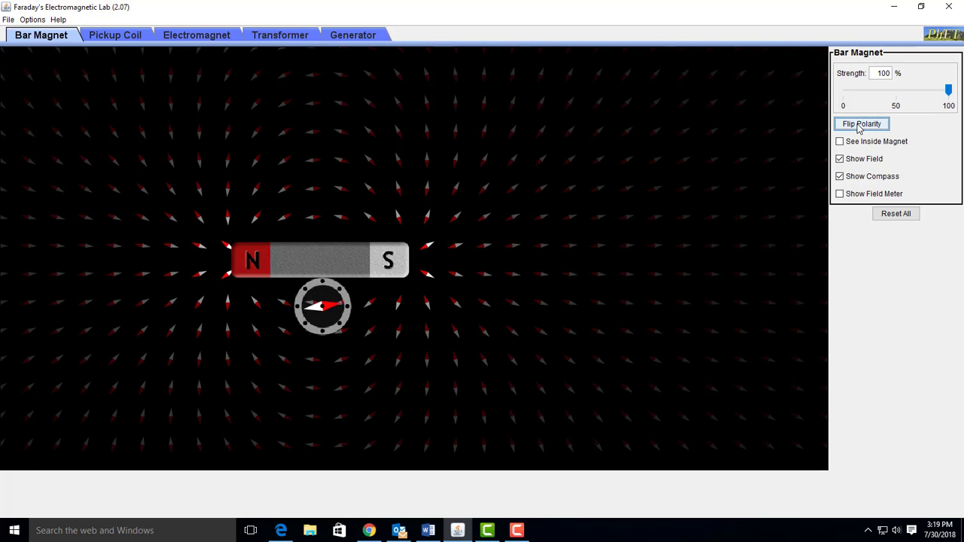
left_click(861, 123)
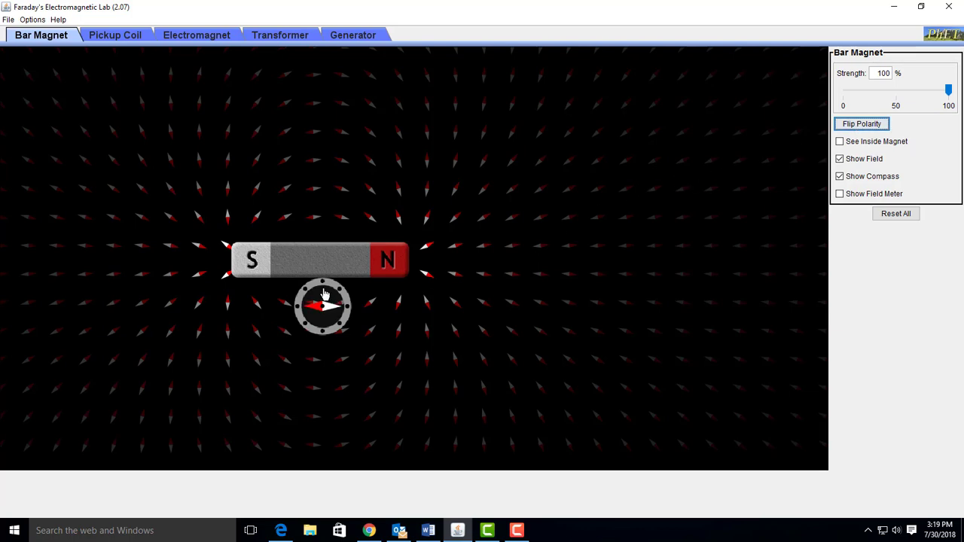
Step: Move the compass down to the bottom of the field and flip polarity twice
left_click_drag(324, 305, 341, 312)
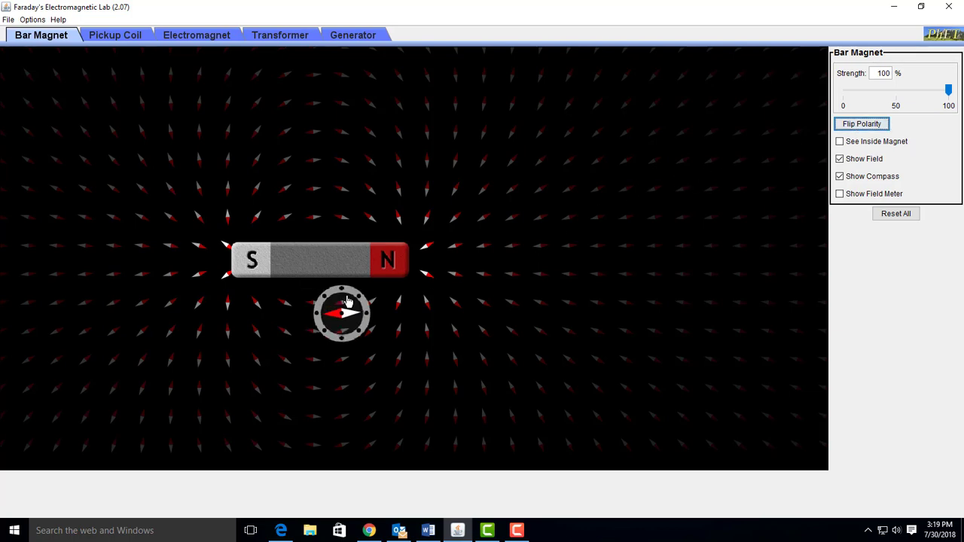
left_click_drag(341, 314, 489, 343)
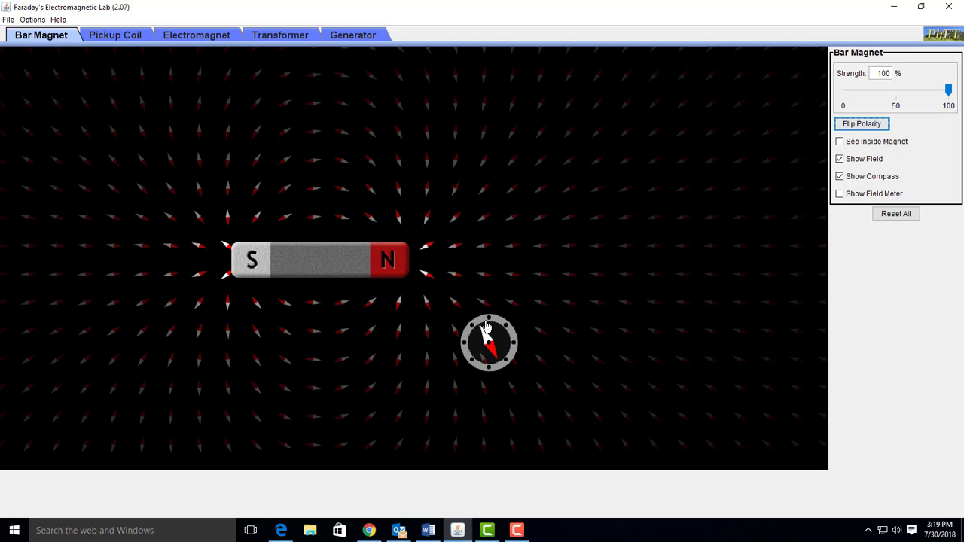
left_click_drag(490, 343, 397, 367)
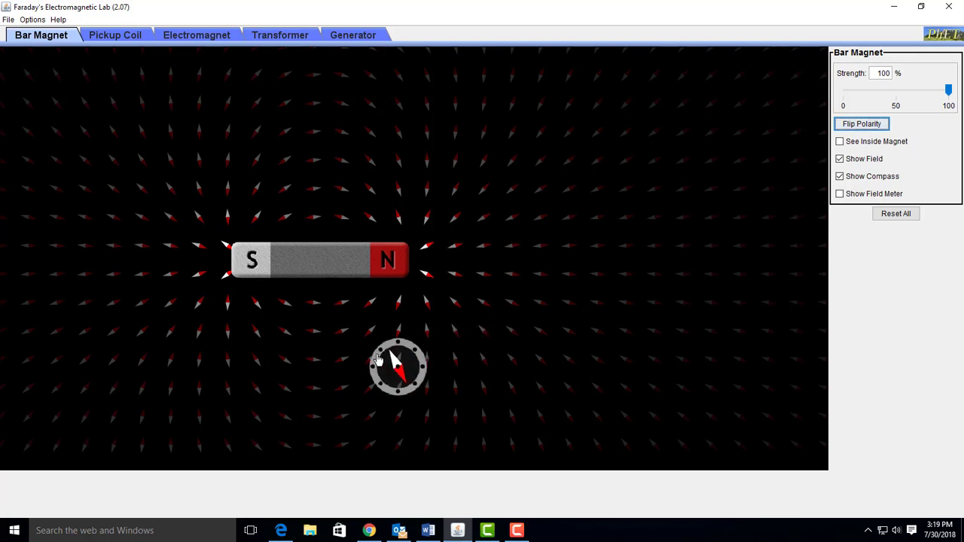
left_click_drag(398, 366, 313, 442)
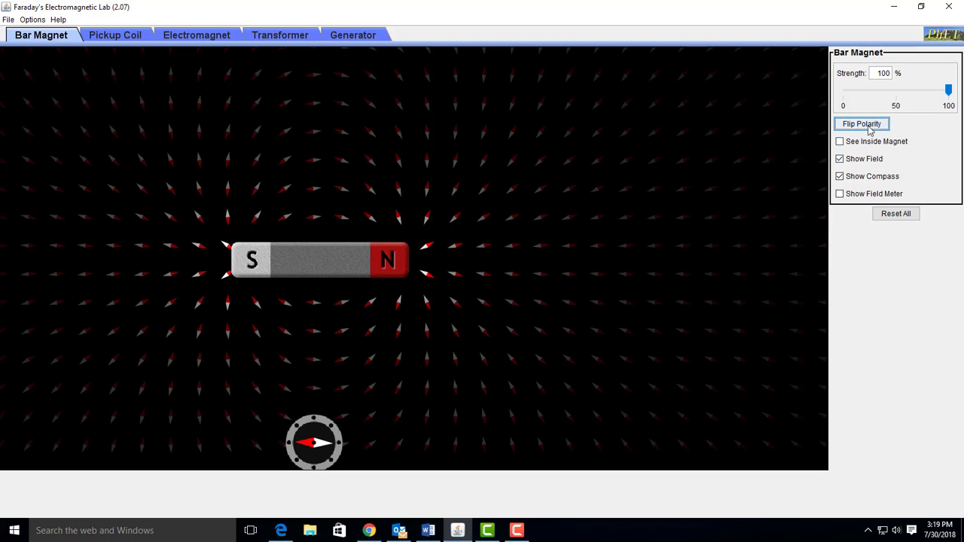
left_click(861, 124)
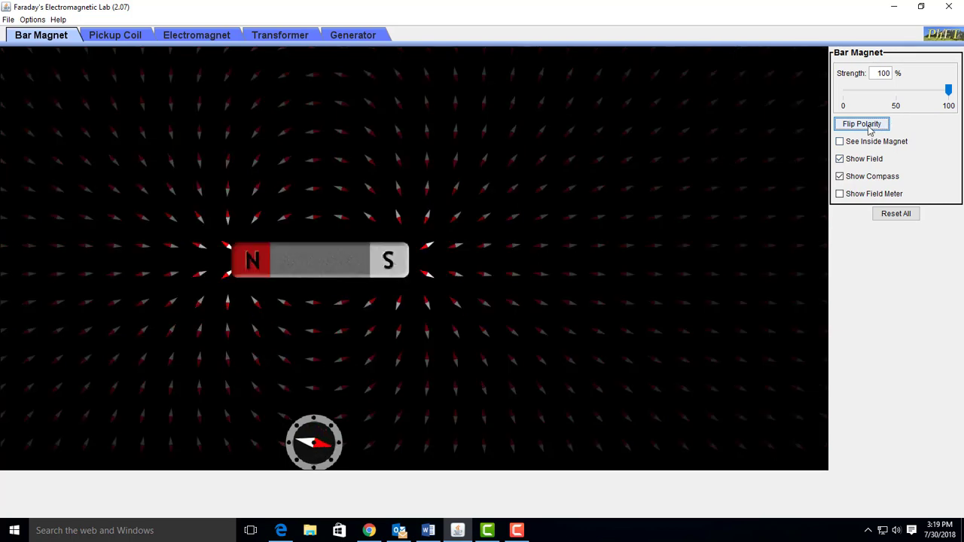
left_click(861, 123)
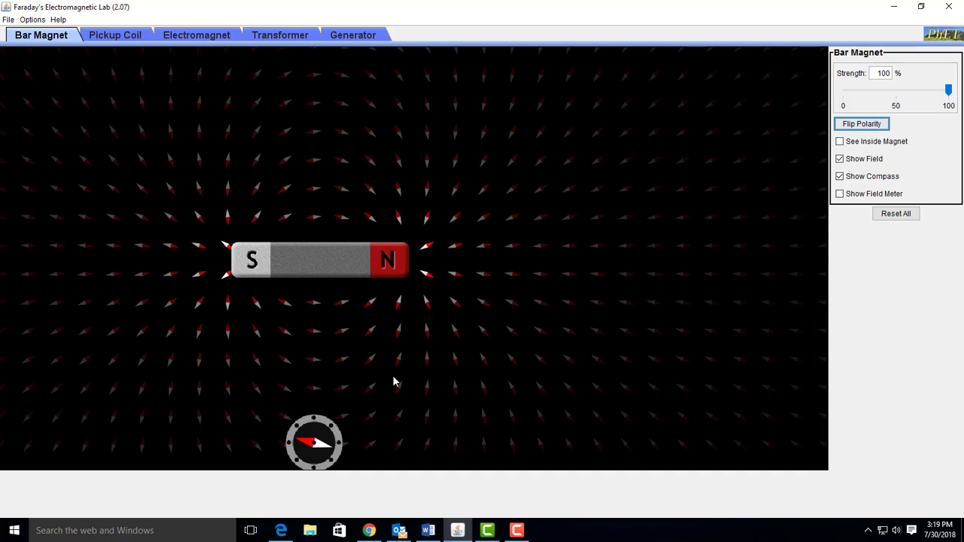
Step: Place the compass against the magnet's north end and flip polarity twice
left_click_drag(314, 442, 394, 334)
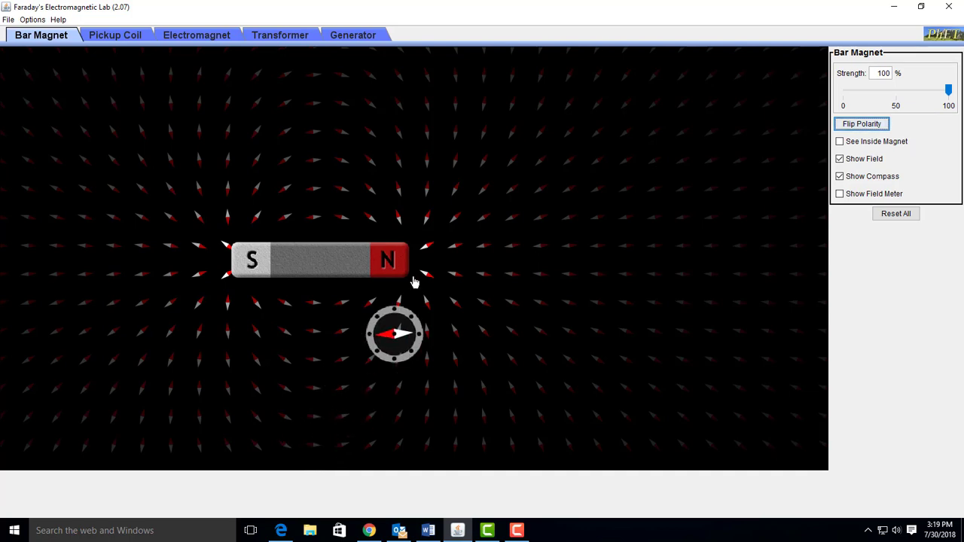
left_click_drag(393, 334, 409, 307)
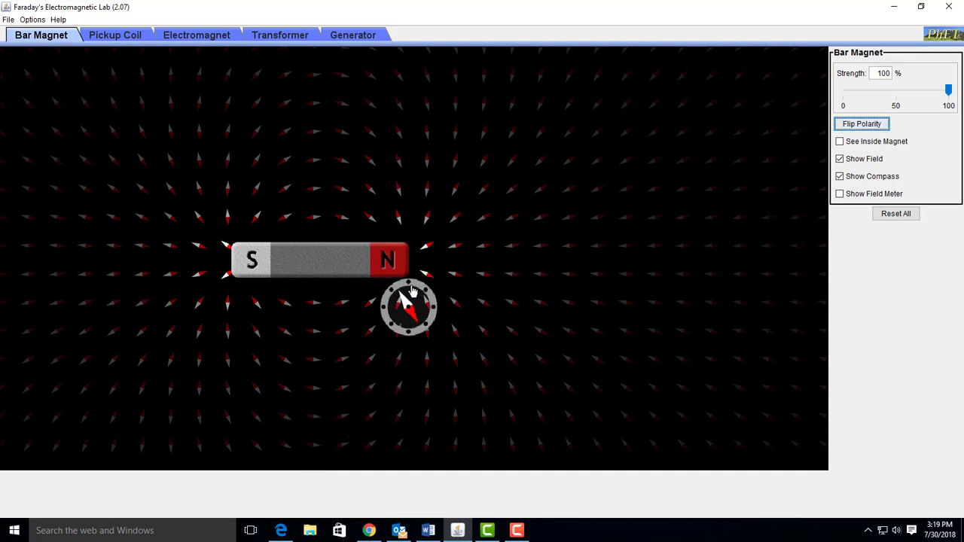
left_click_drag(411, 305, 435, 301)
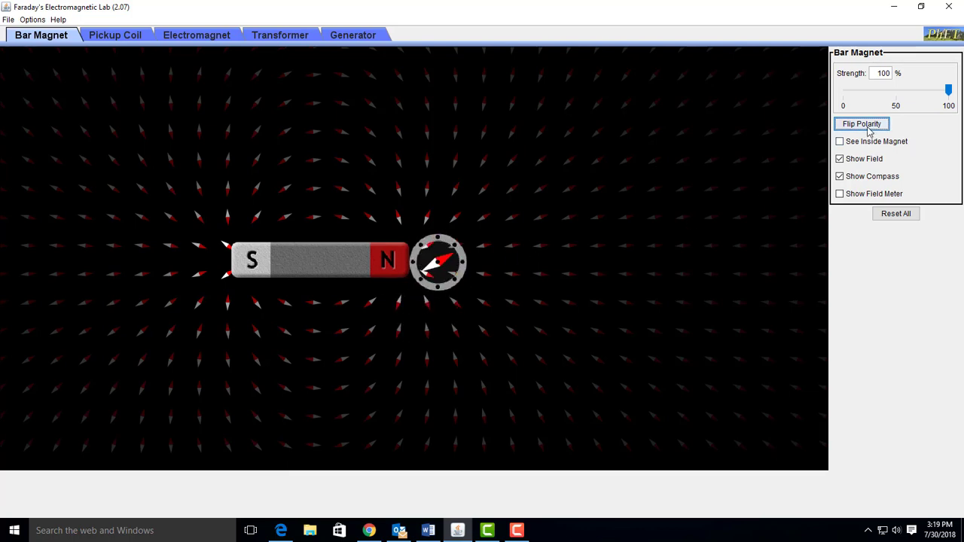
left_click(861, 123)
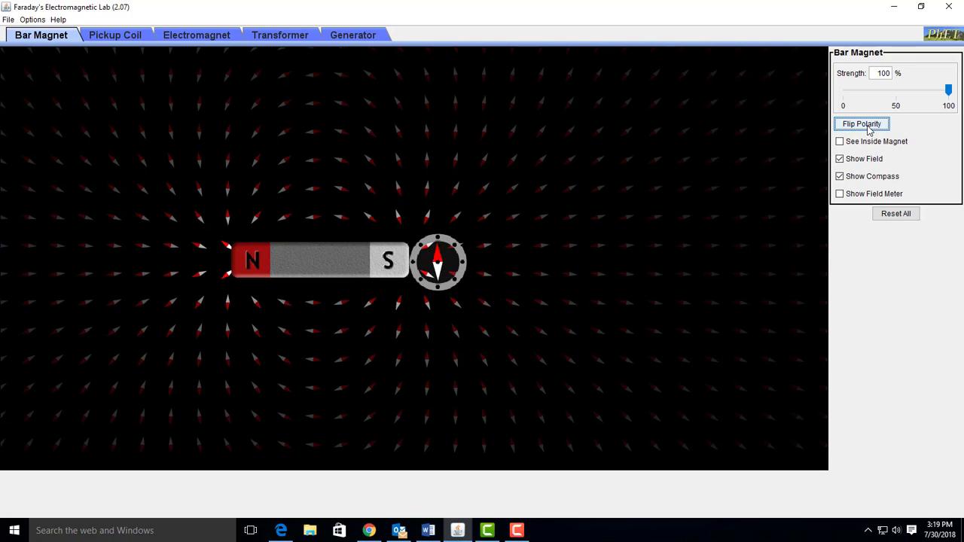
left_click(862, 123)
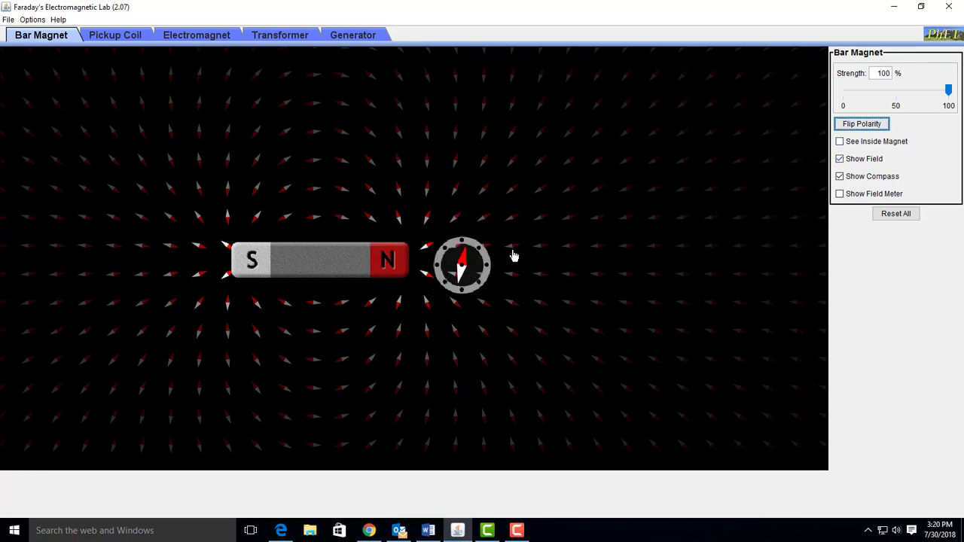
Step: Park the compass at the upper right and flip polarity twice more
left_click_drag(462, 265, 770, 148)
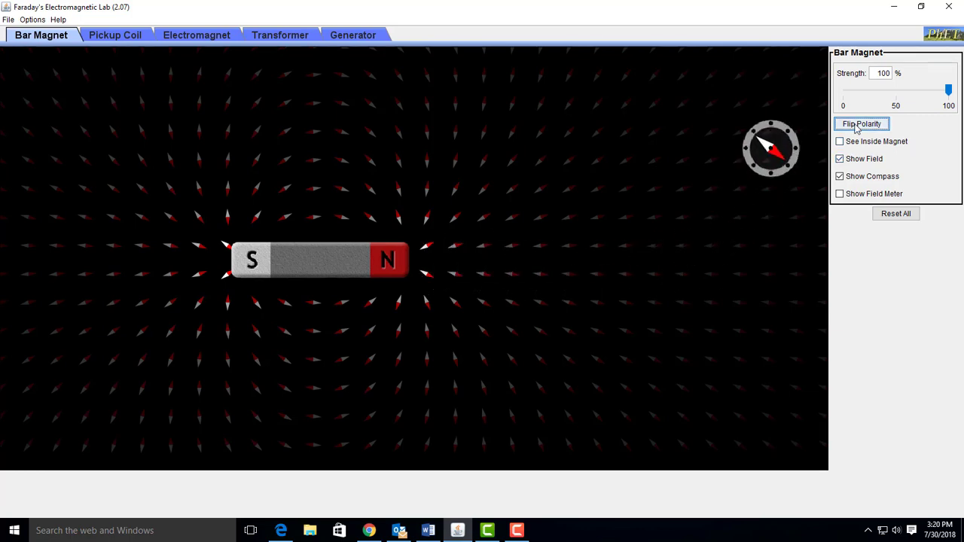
left_click(860, 123)
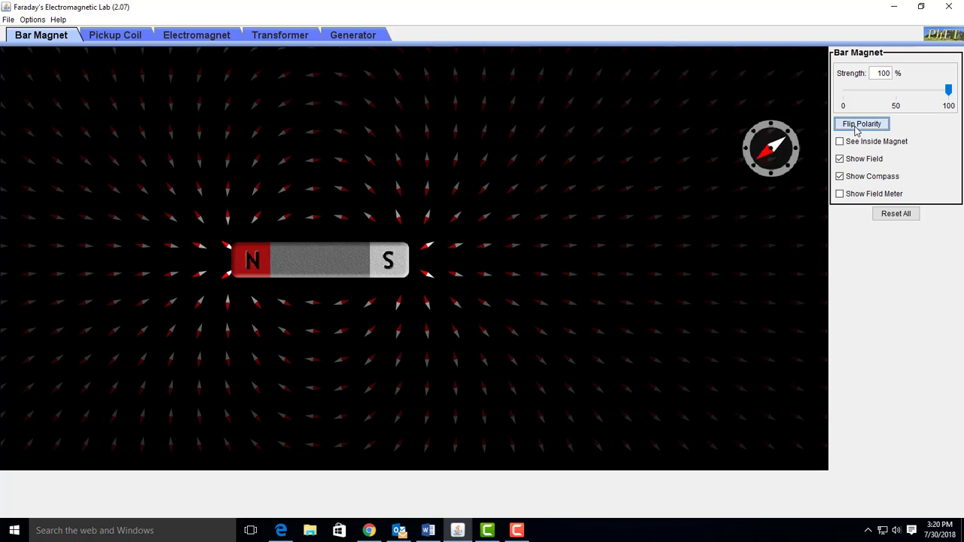
left_click(862, 124)
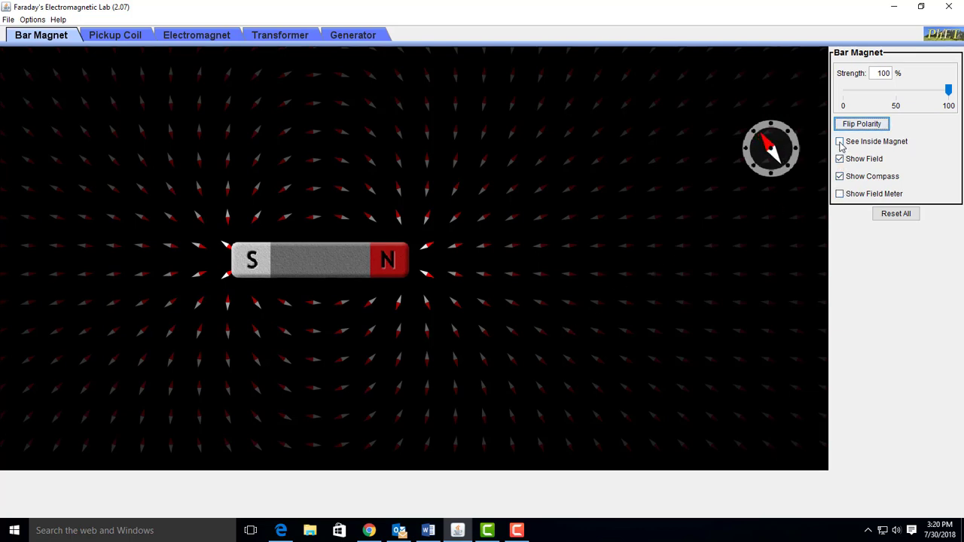
Step: Turn on See Inside Magnet to show the field arrows inside the bar
left_click(840, 141)
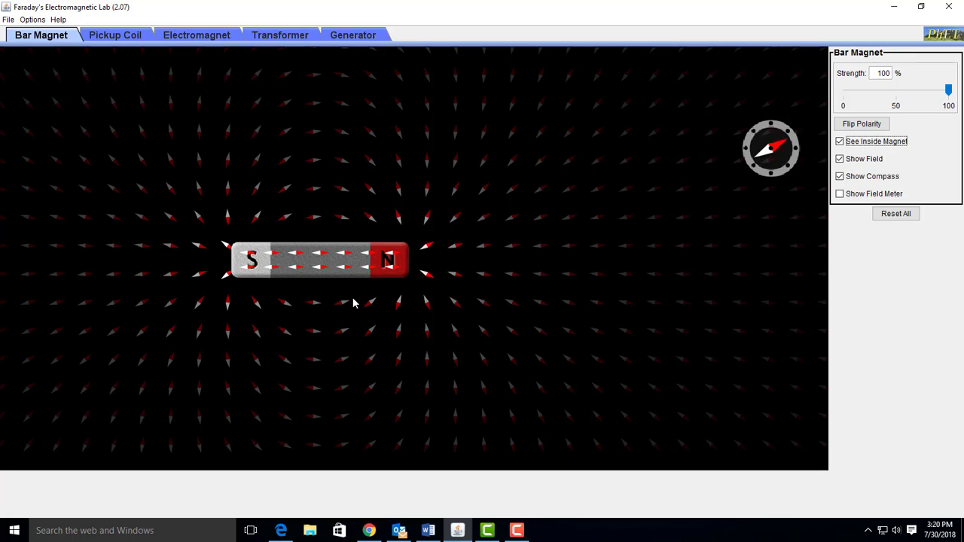
mouse_move(101, 132)
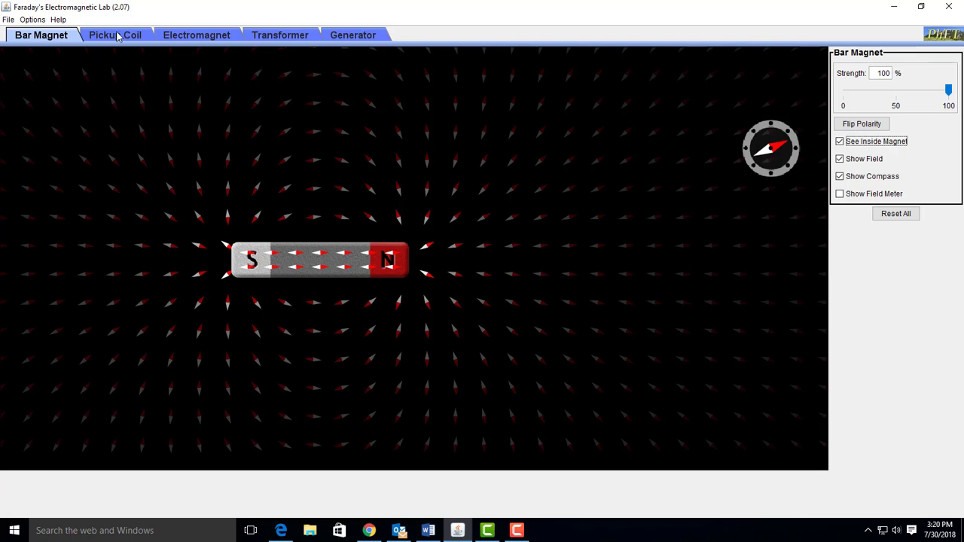
Step: On the Pickup Coil tab, slide the bar magnet left and right below the coil repeatedly
left_click(115, 35)
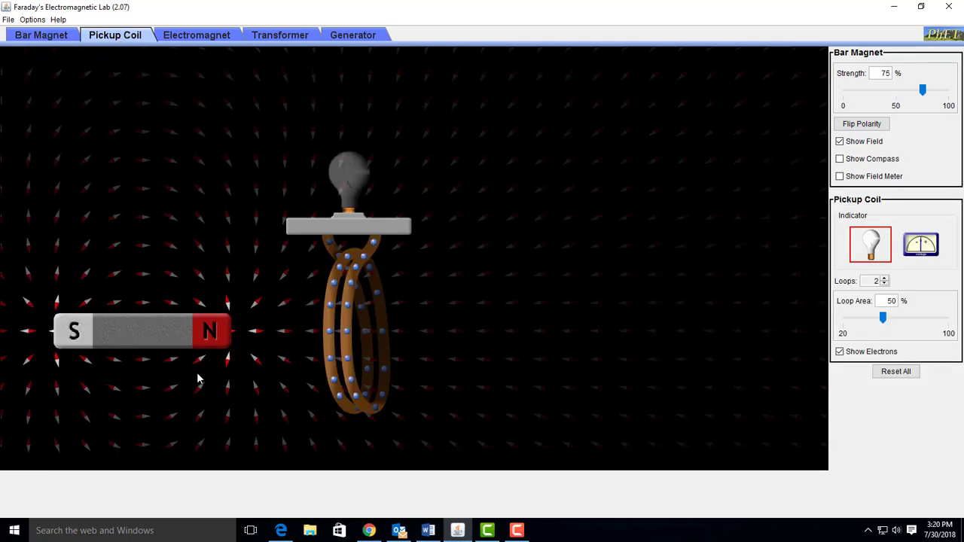
mouse_move(167, 378)
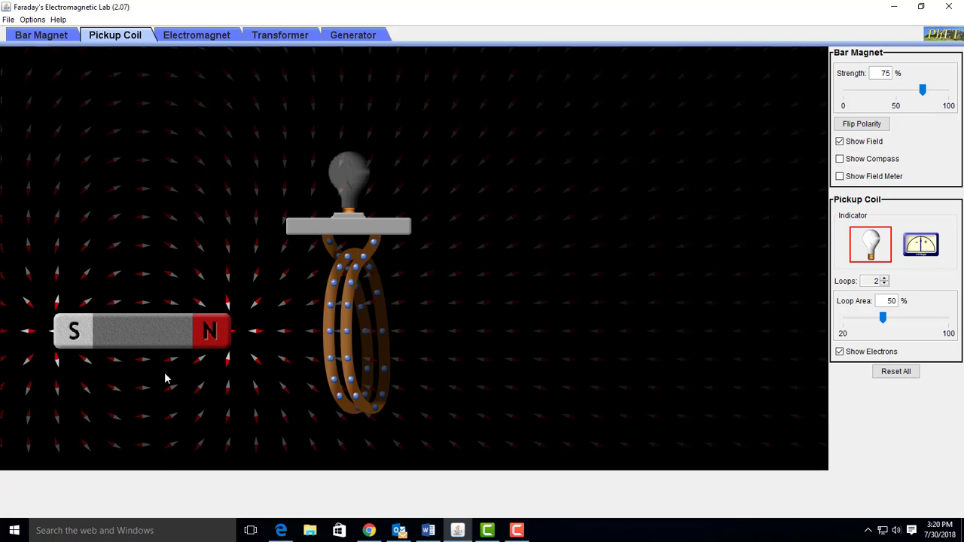
mouse_move(294, 398)
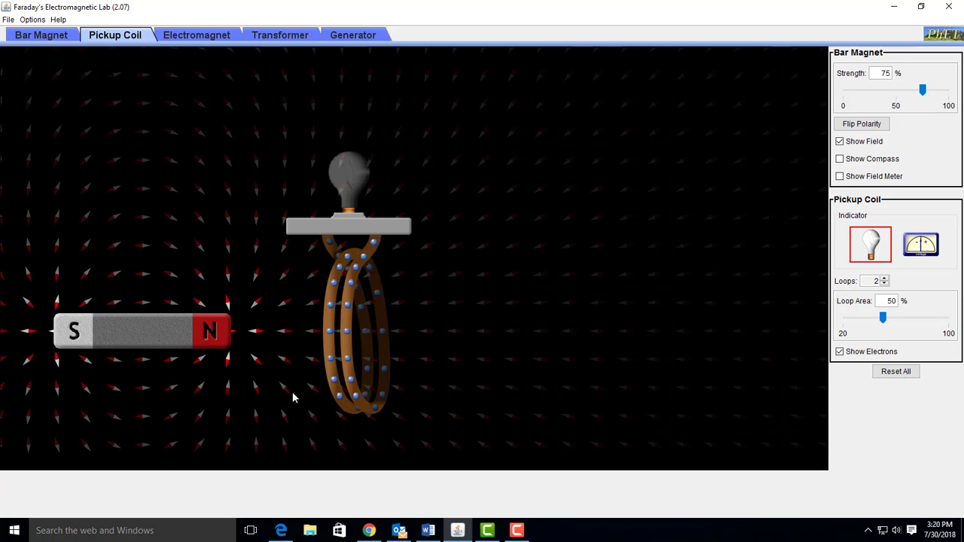
mouse_move(272, 398)
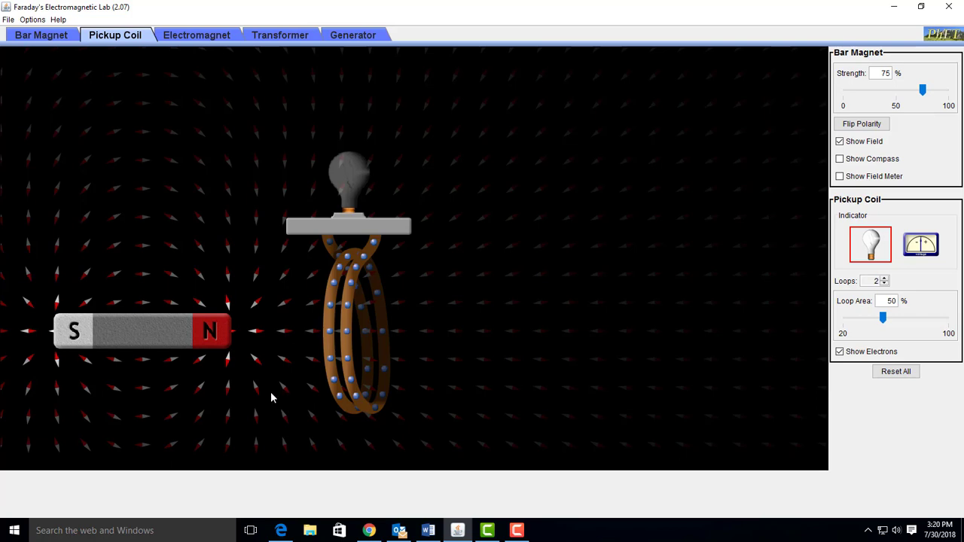
mouse_move(406, 393)
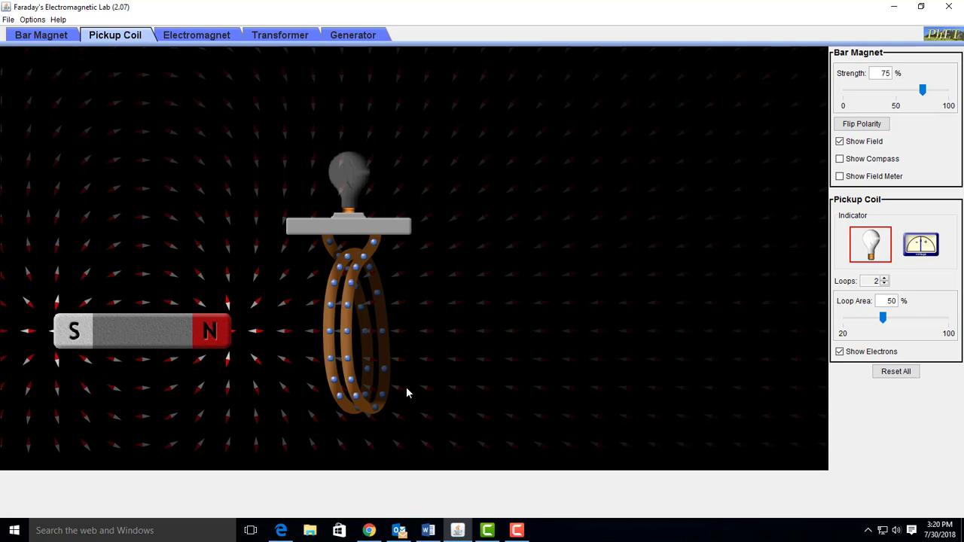
mouse_move(372, 397)
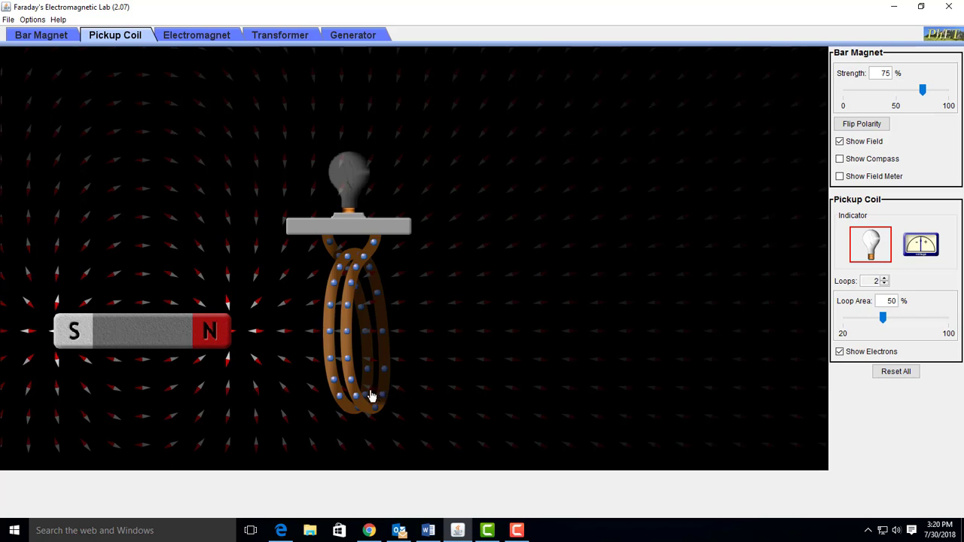
mouse_move(320, 390)
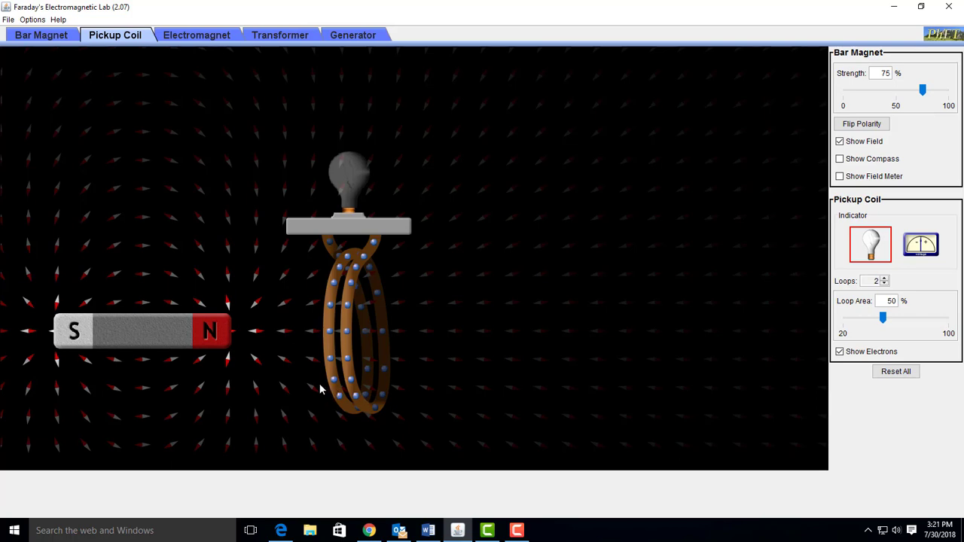
mouse_move(154, 337)
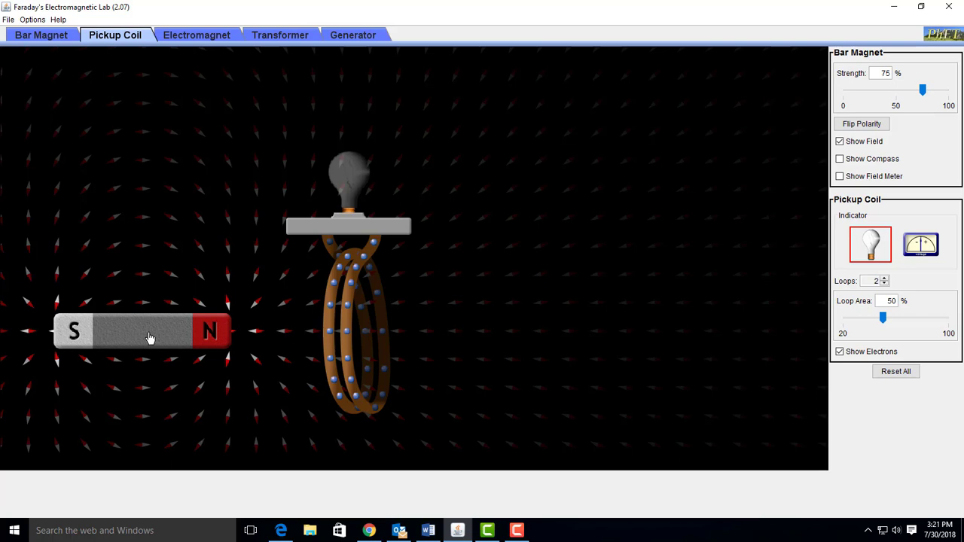
left_click_drag(149, 332, 454, 450)
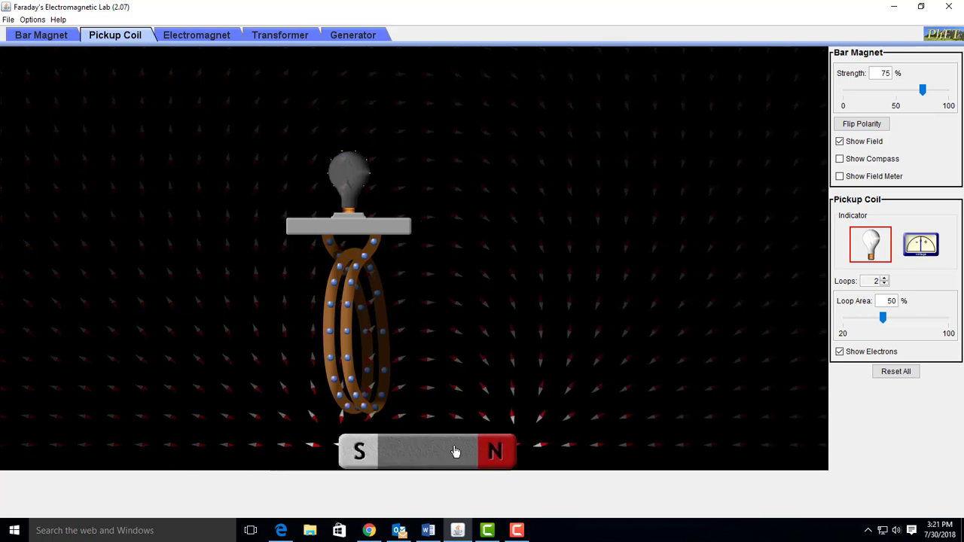
left_click_drag(456, 451, 512, 399)
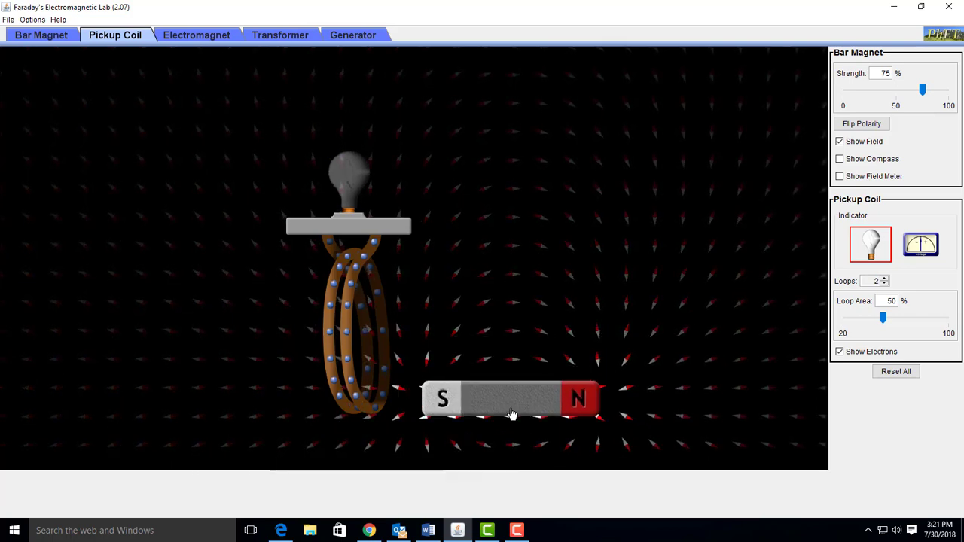
left_click_drag(511, 399, 226, 383)
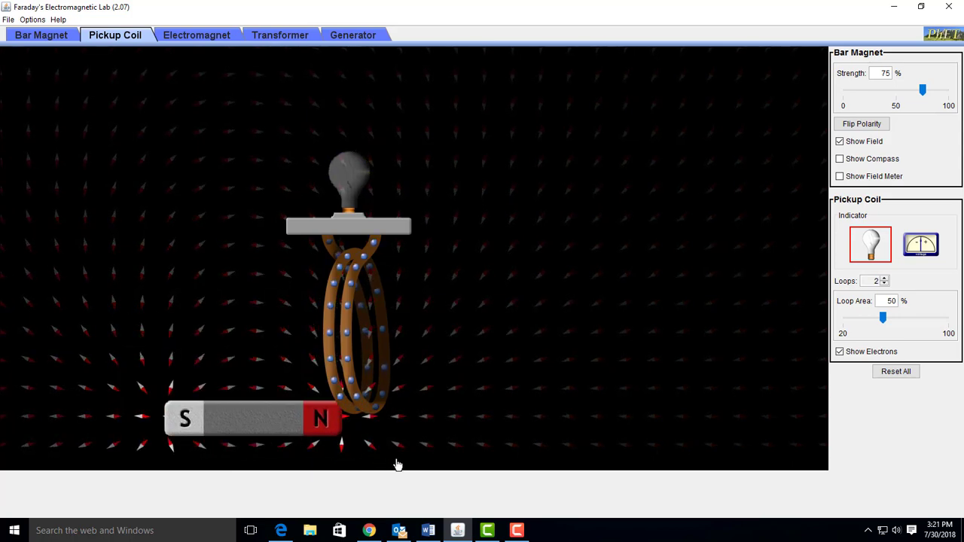
left_click_drag(252, 418, 332, 451)
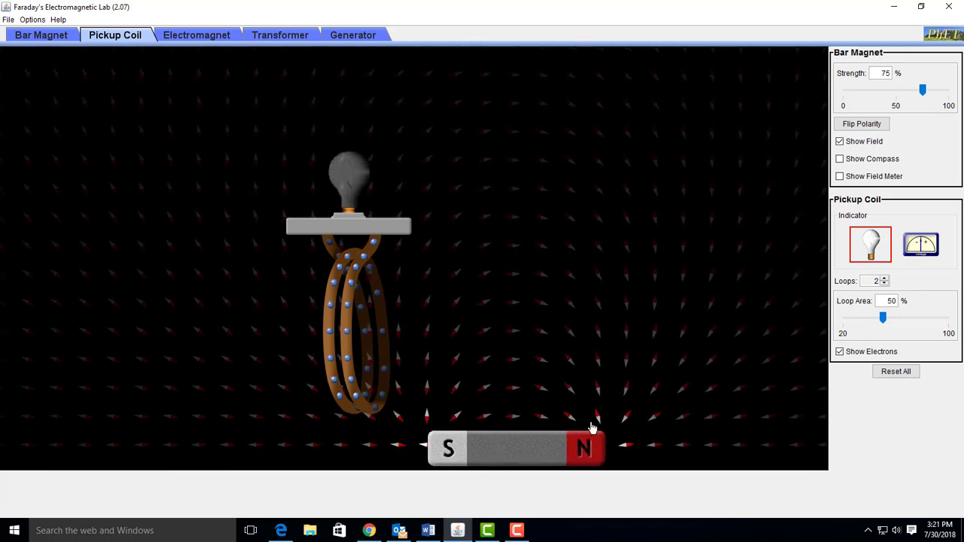
left_click_drag(516, 448, 486, 429)
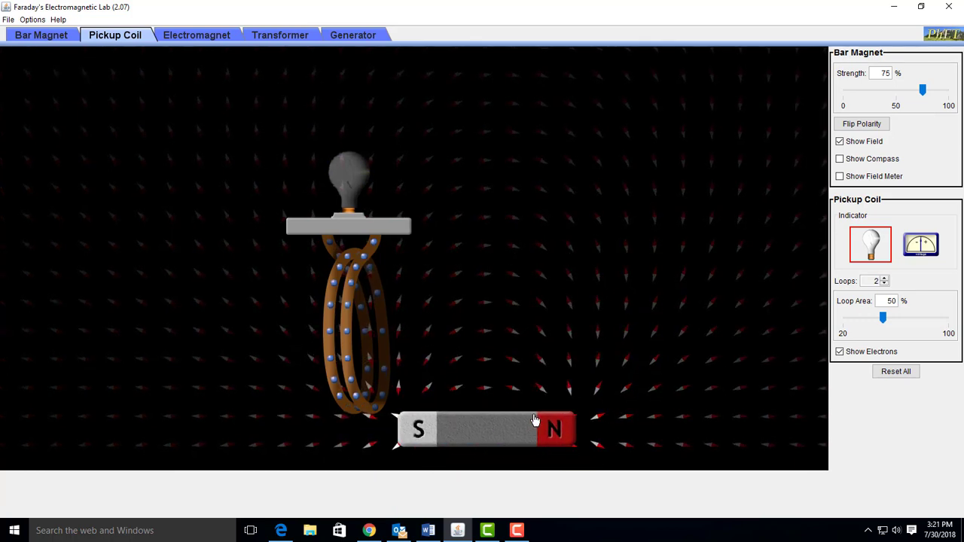
left_click_drag(481, 429, 263, 433)
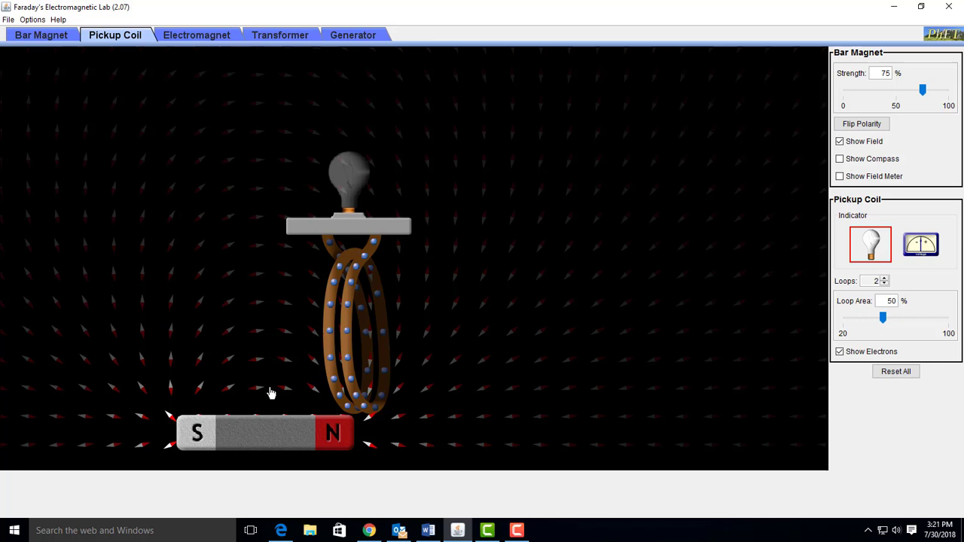
left_click_drag(263, 431, 221, 344)
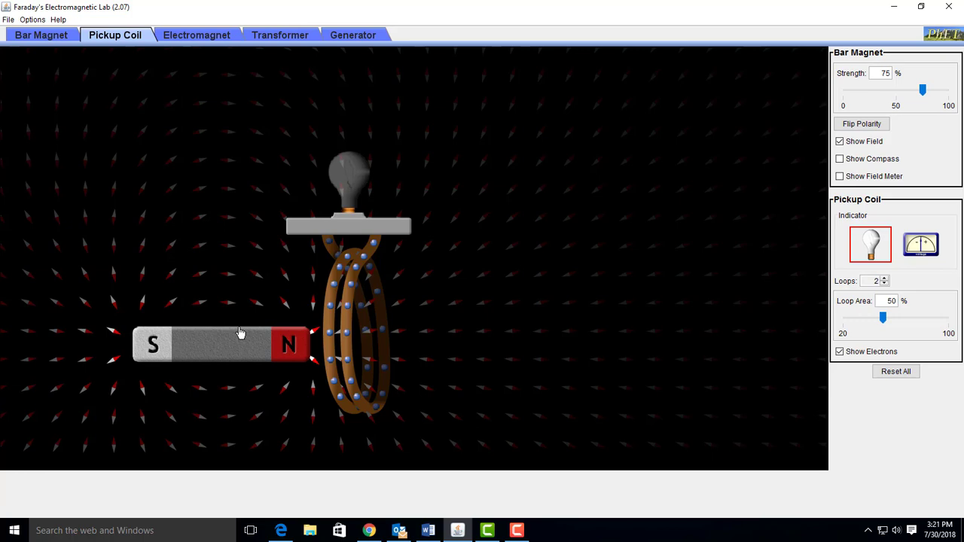
mouse_move(228, 354)
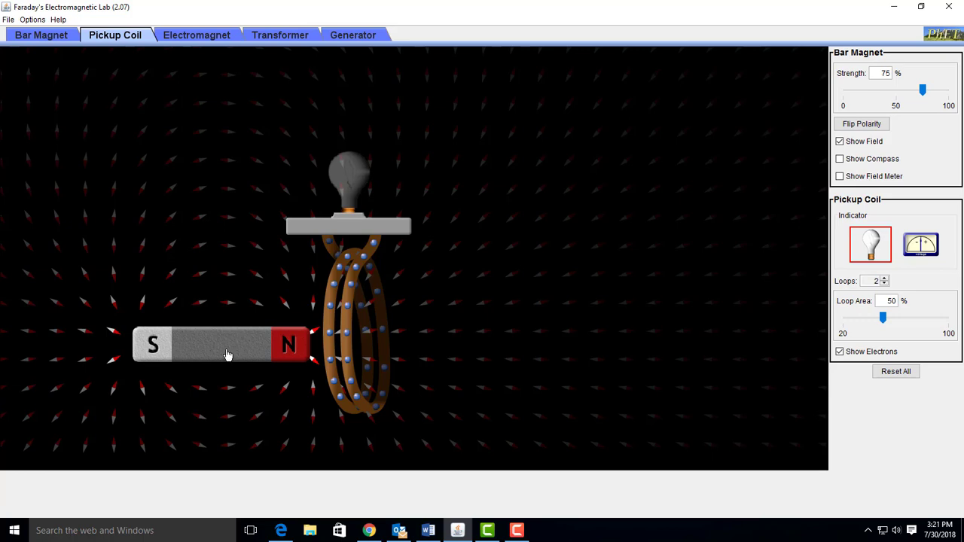
Step: Drag the magnet rightward into and through the coil, then back out to its left
left_click_drag(226, 345, 391, 354)
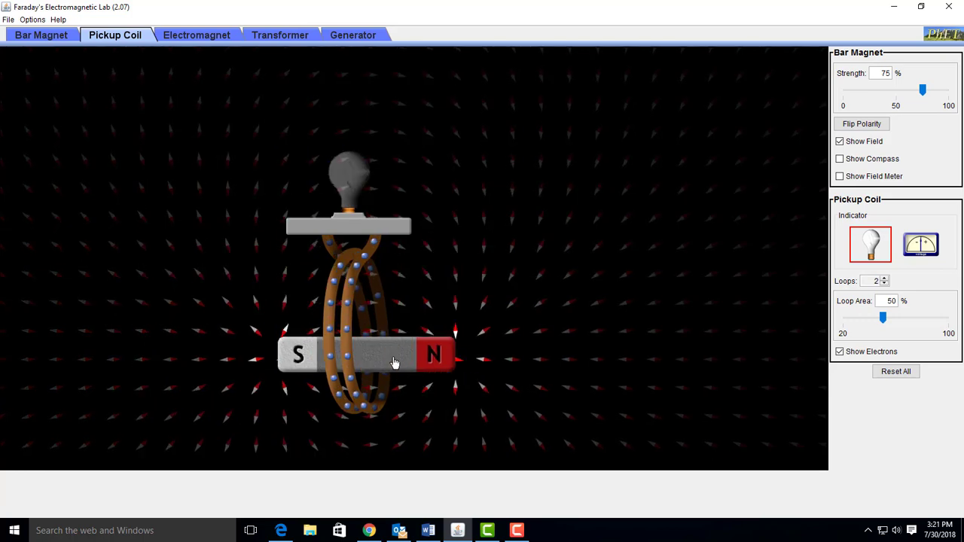
left_click_drag(391, 356, 294, 365)
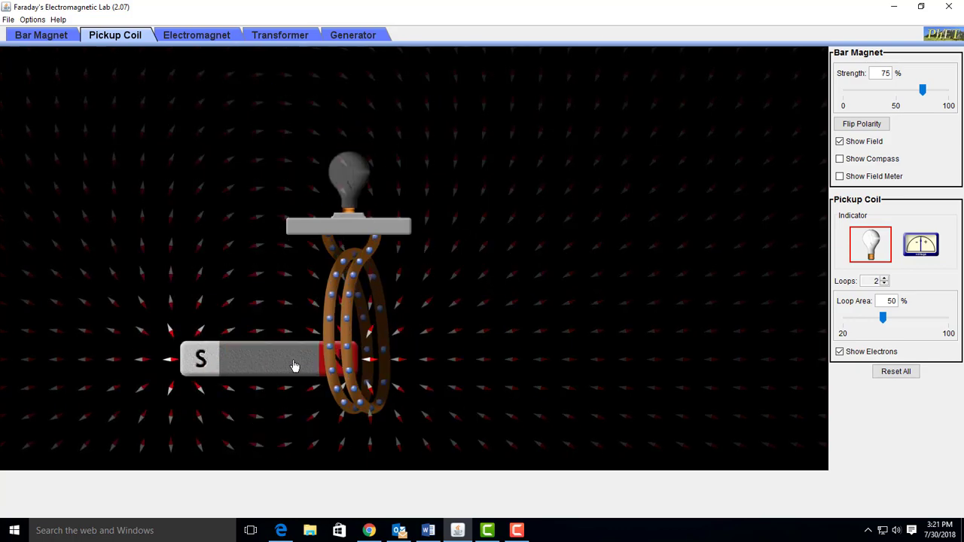
left_click_drag(294, 365, 254, 352)
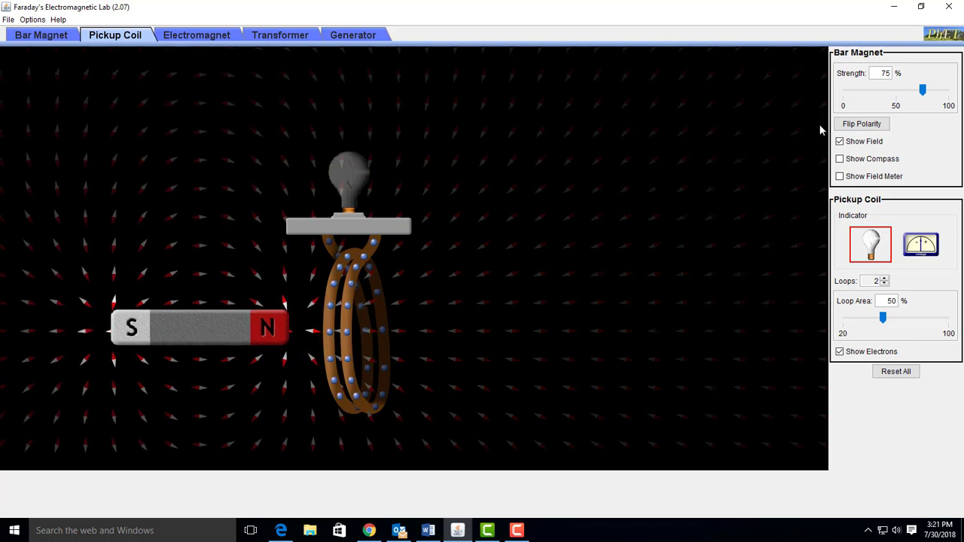
Step: Set magnet strength to 100% and thrust the magnet through the coil to light the bulb
left_click_drag(922, 90, 946, 89)
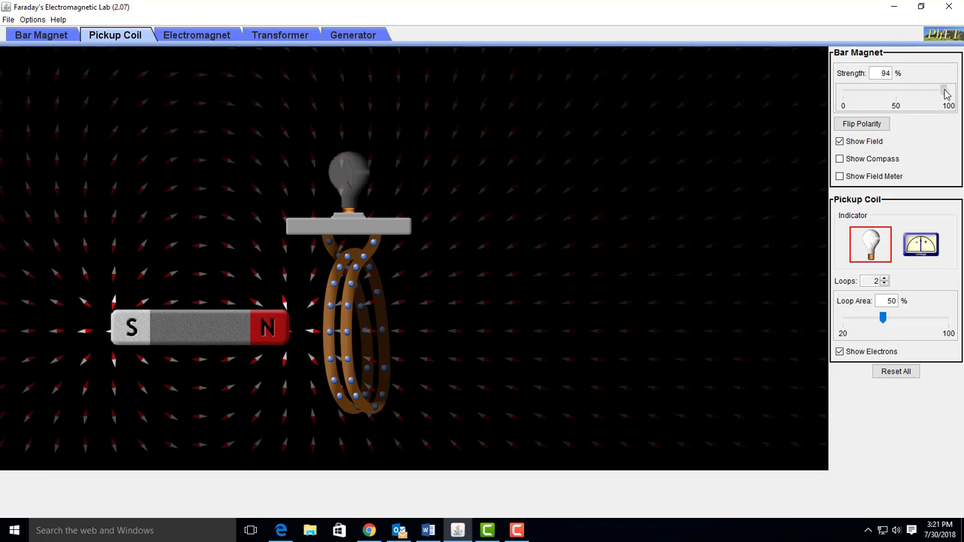
left_click_drag(947, 90, 949, 91)
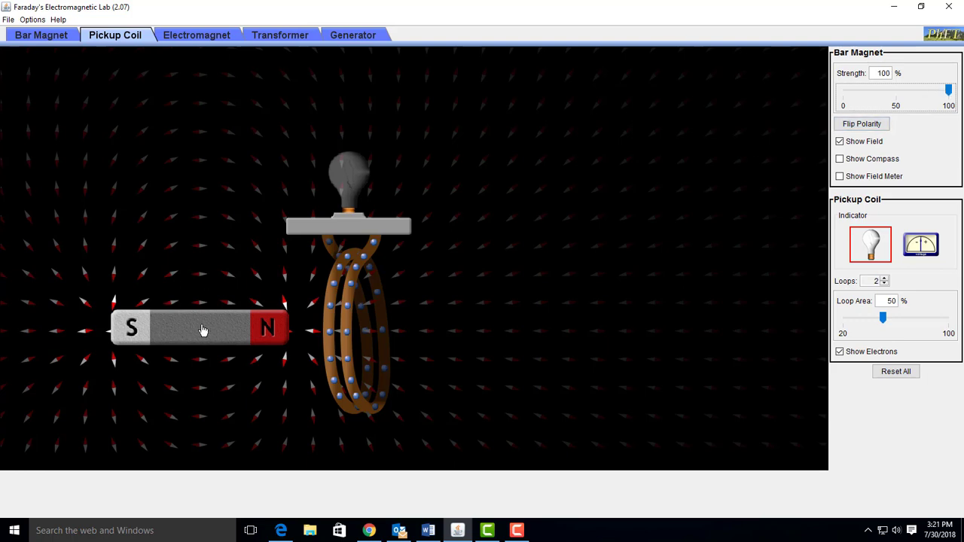
left_click_drag(203, 329, 405, 334)
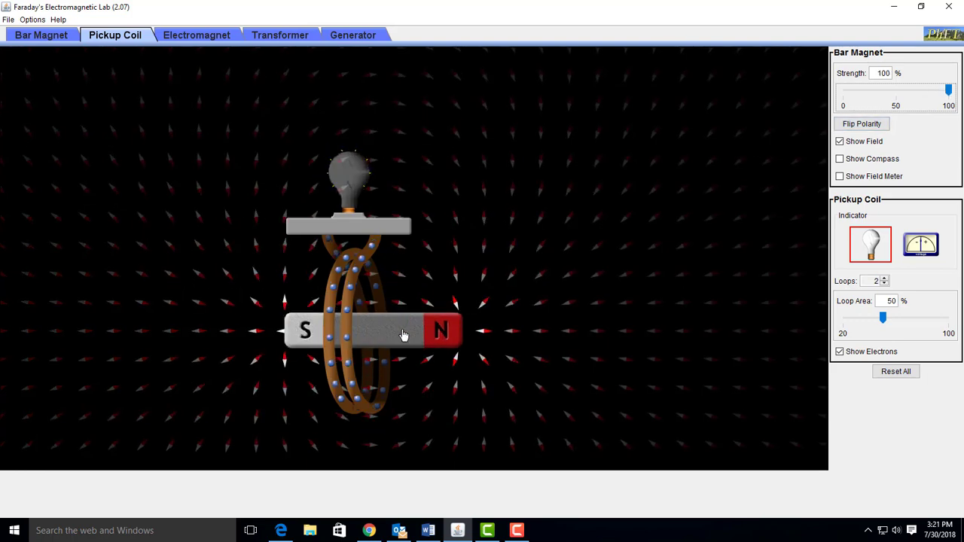
left_click_drag(404, 332, 337, 340)
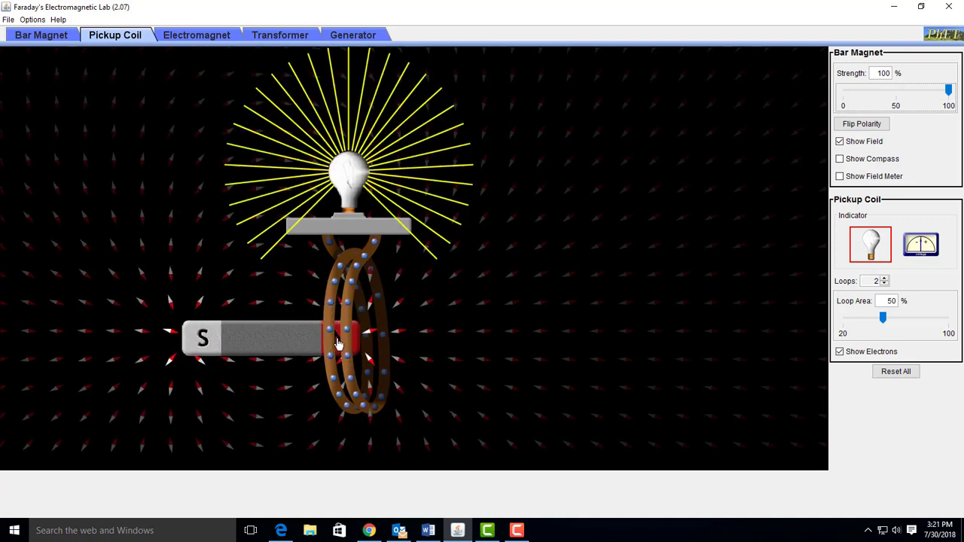
left_click_drag(343, 341, 222, 348)
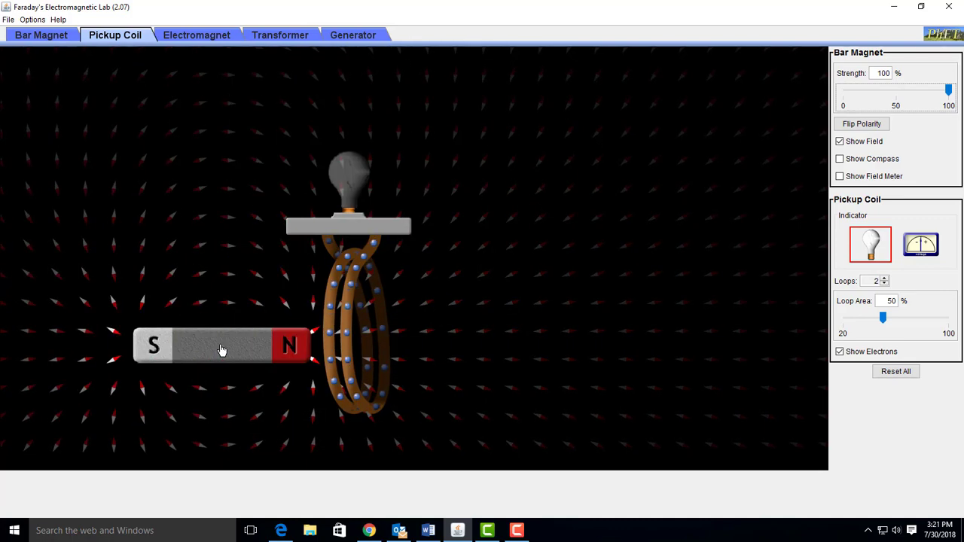
Step: Lower strength to 15%, move the magnet beside the coil, then set strength to 75%
left_click_drag(947, 90, 937, 90)
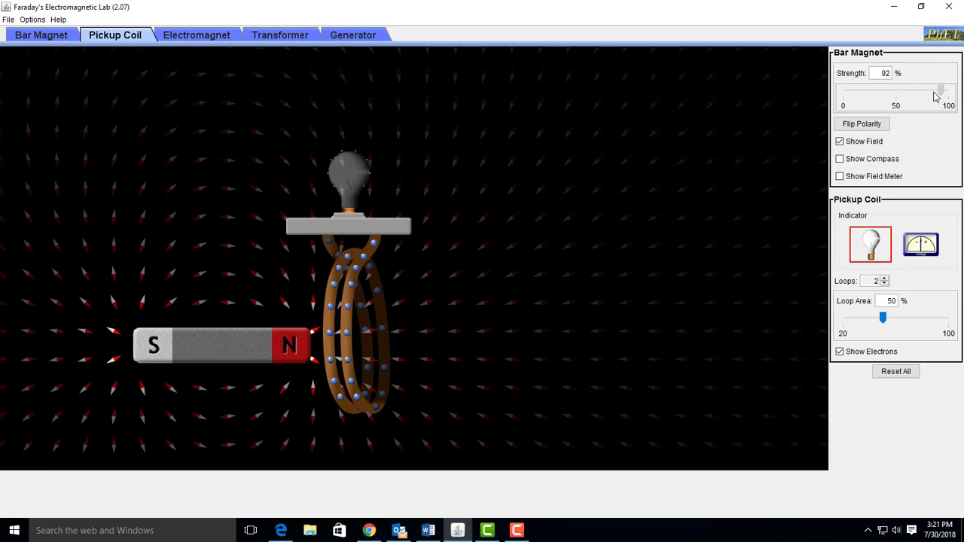
left_click_drag(938, 91, 860, 91)
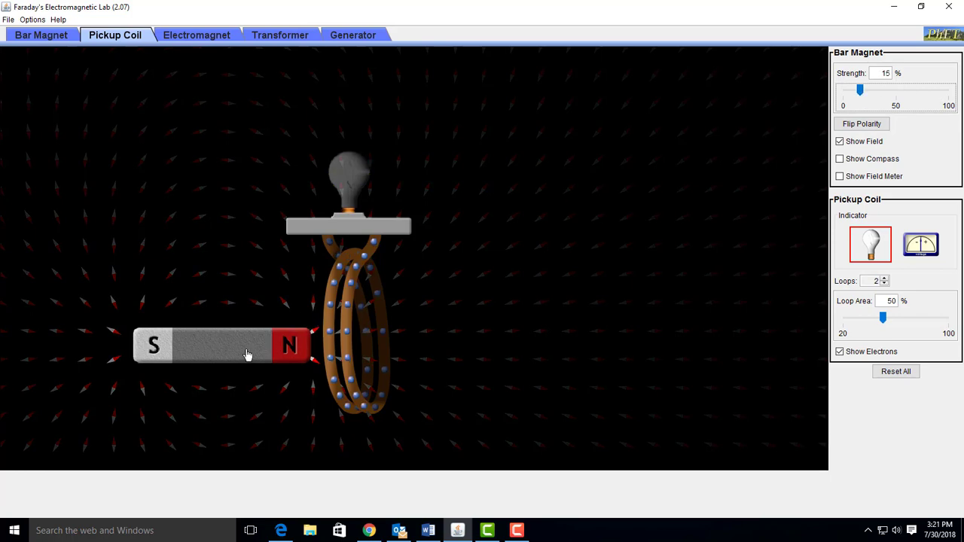
left_click_drag(248, 354, 446, 344)
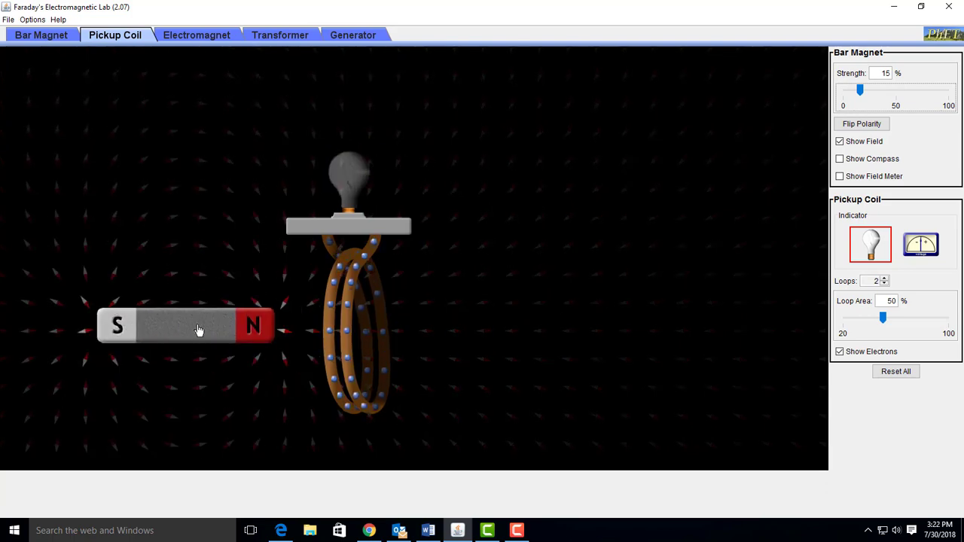
mouse_move(207, 323)
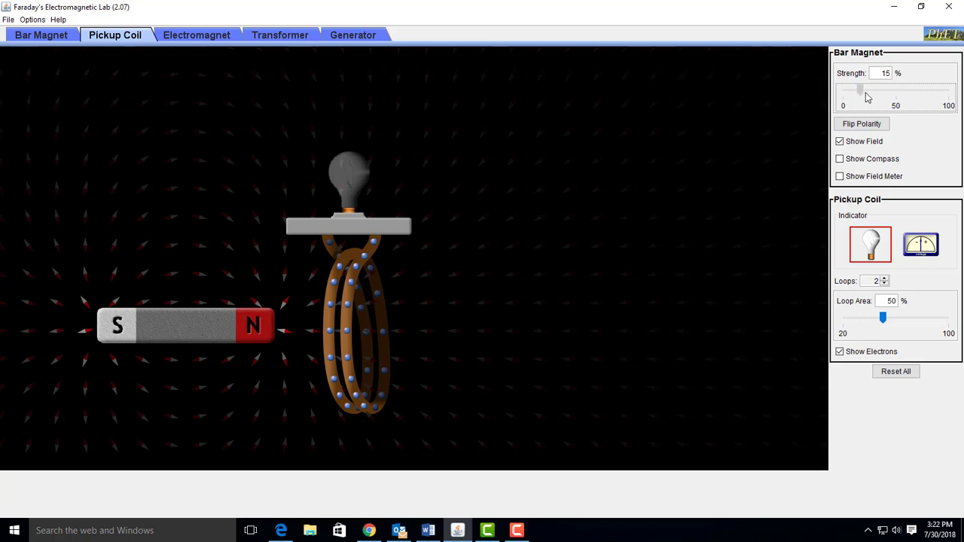
left_click_drag(860, 90, 919, 91)
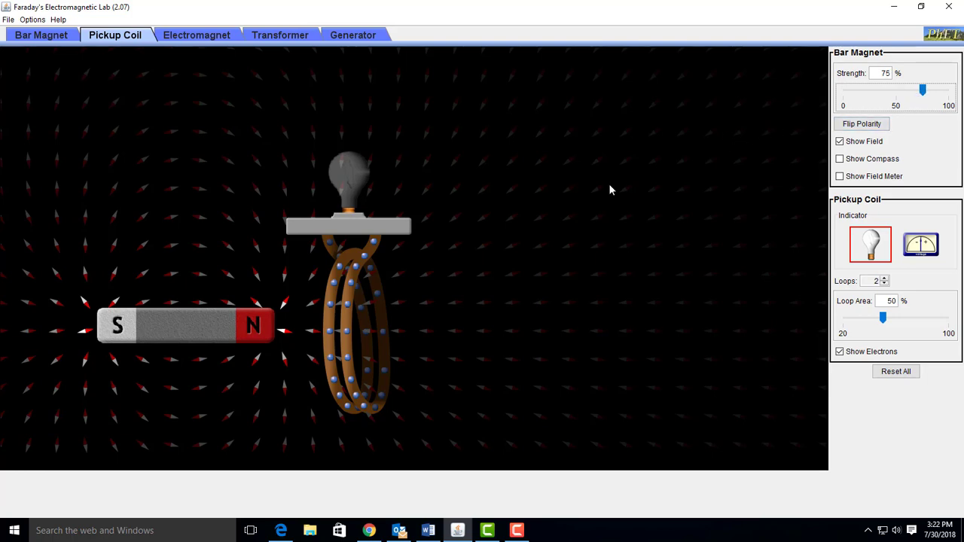
mouse_move(342, 353)
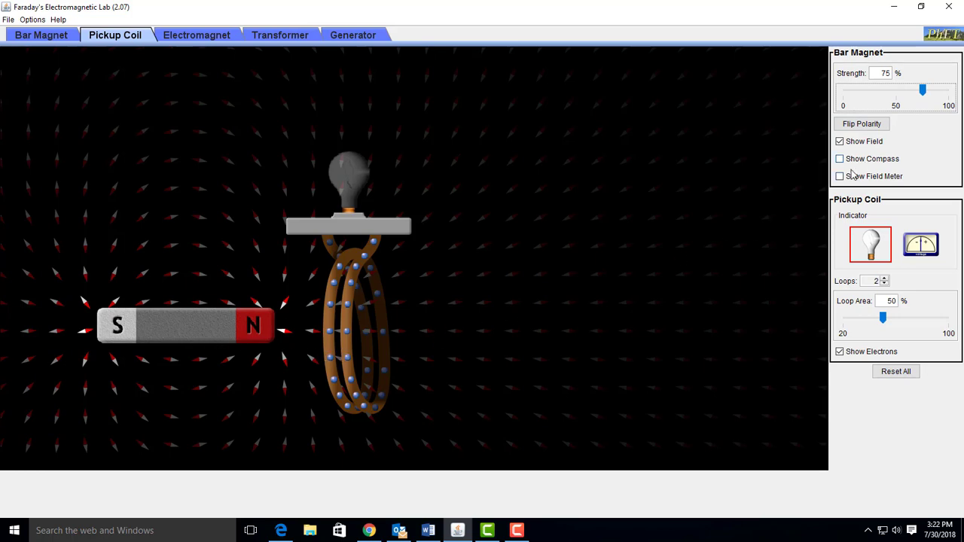
Step: Reduce the coil to one loop and pass the magnet in and out of it
left_click(884, 284)
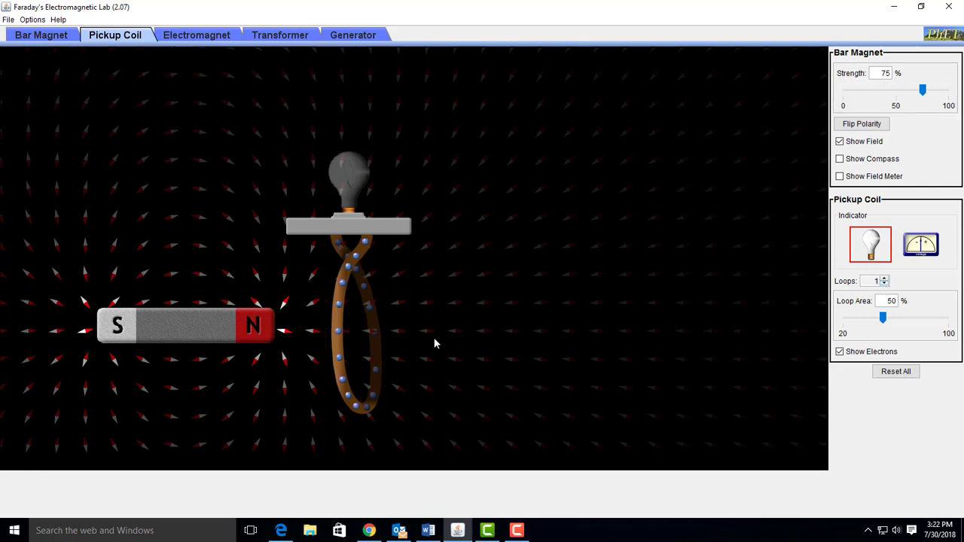
left_click_drag(185, 325, 386, 329)
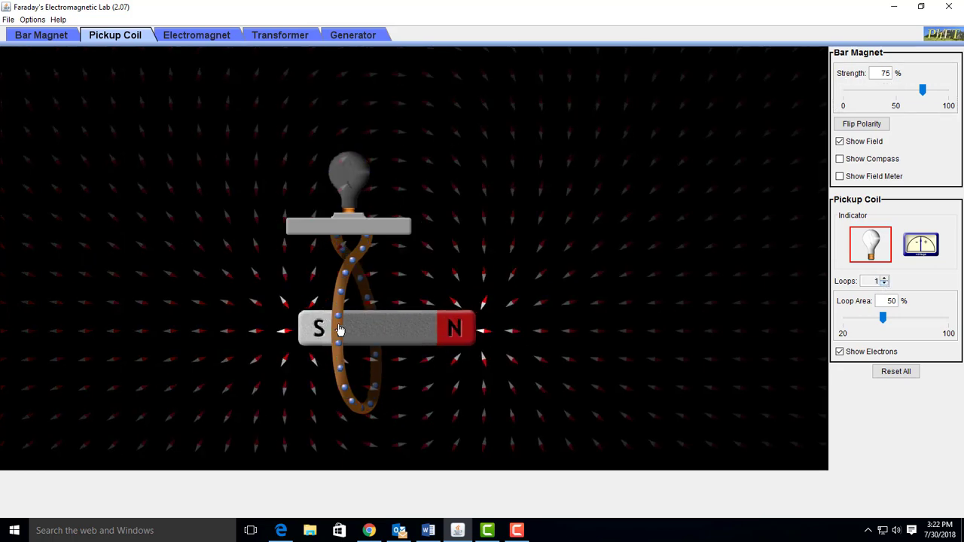
left_click_drag(339, 327, 333, 339)
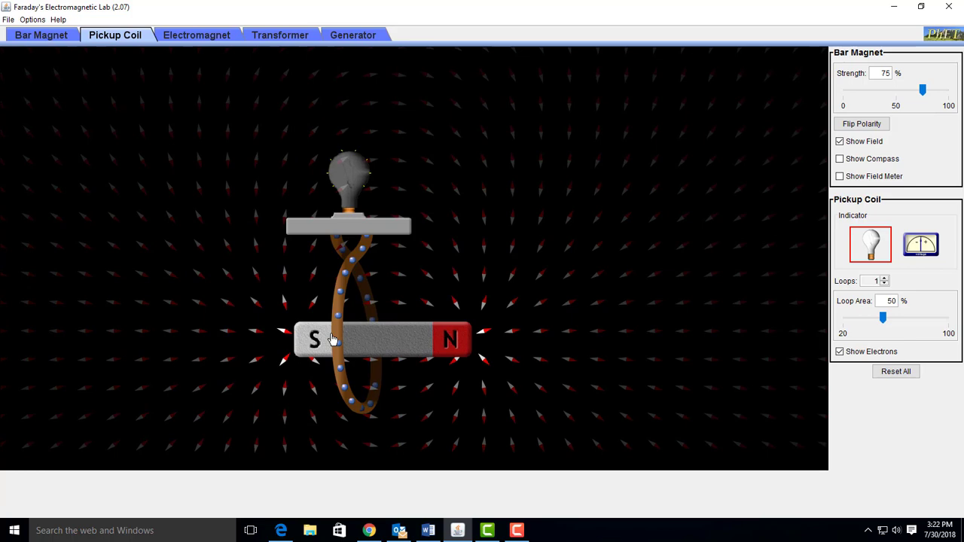
left_click_drag(383, 339, 224, 338)
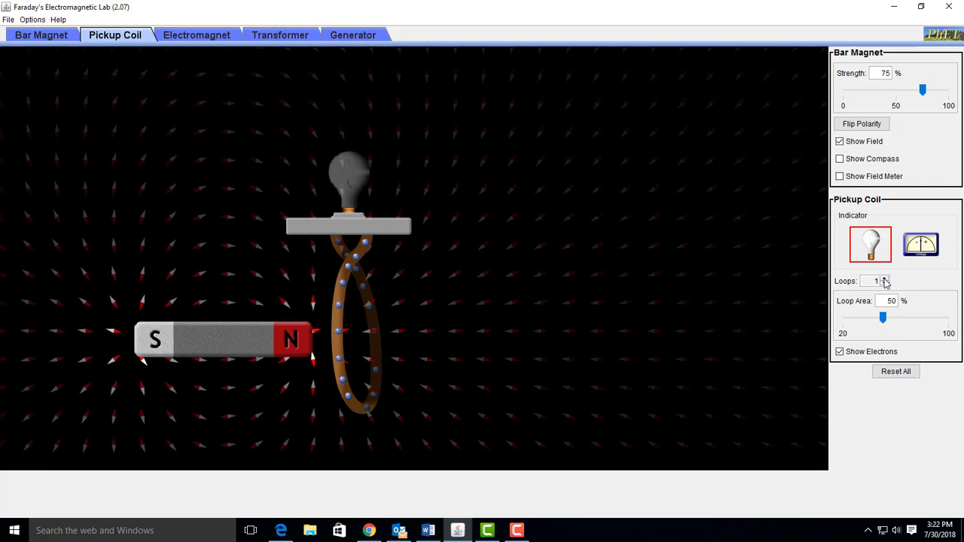
Step: Add a second loop and pass the magnet through the coil again
left_click(883, 279)
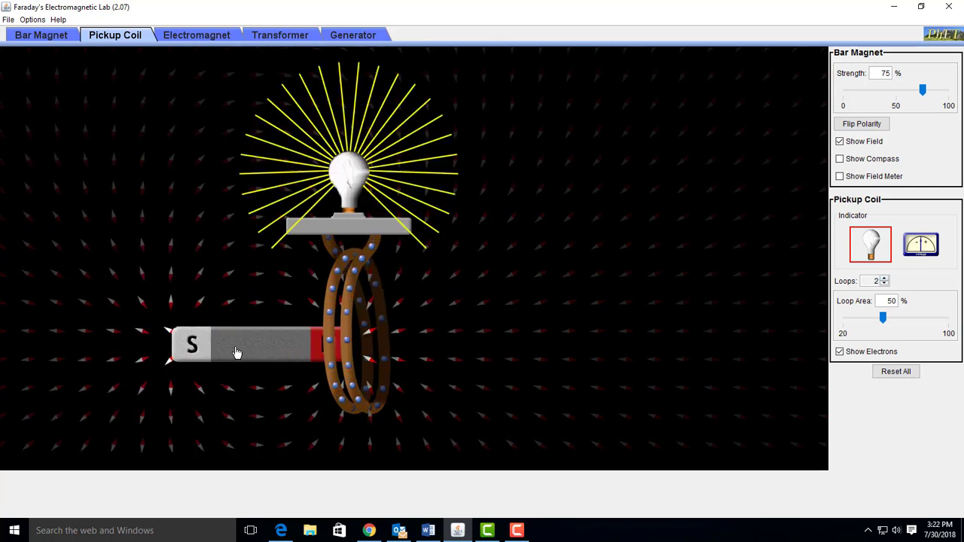
left_click_drag(237, 352, 207, 356)
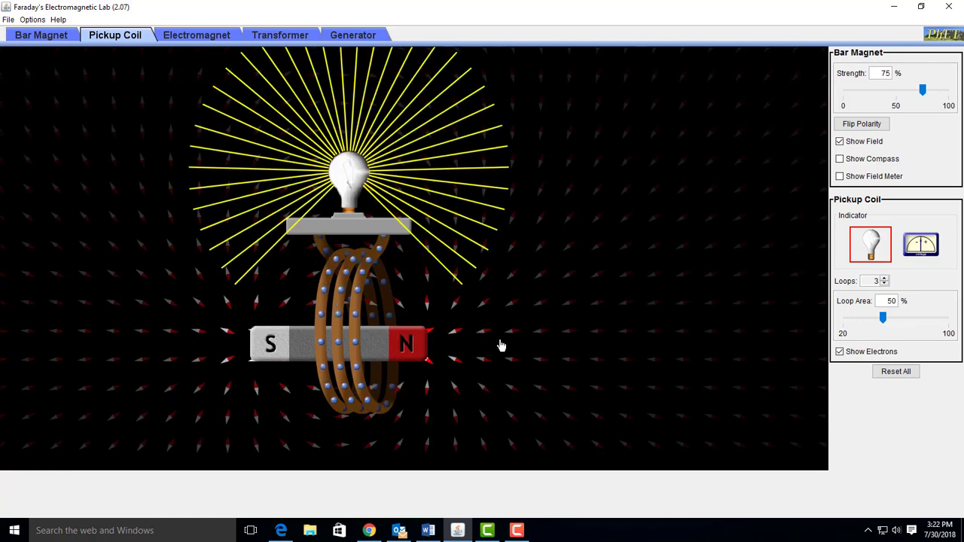
left_click_drag(338, 344, 184, 339)
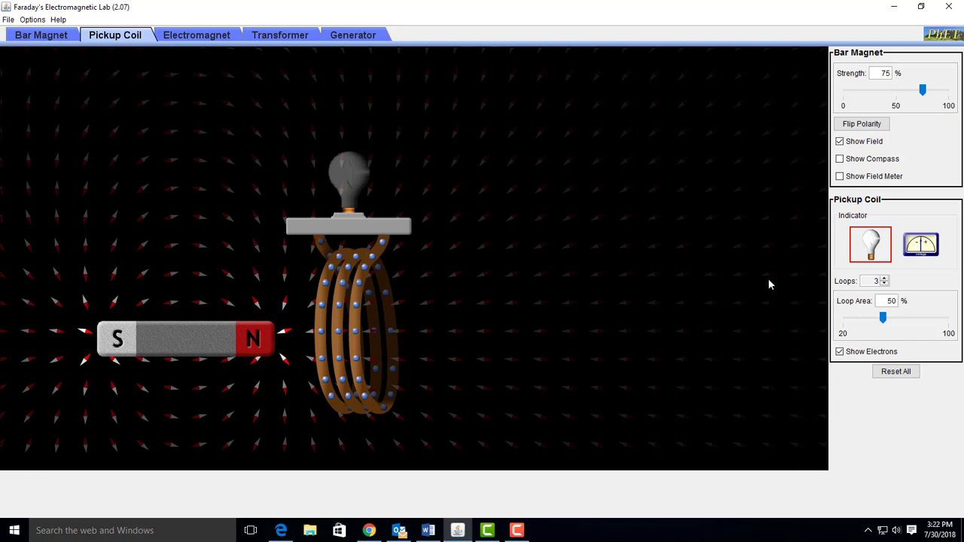
Step: Switch the pickup coil's indicator to a voltmeter and move the bar magnet beside the coil
left_click(921, 244)
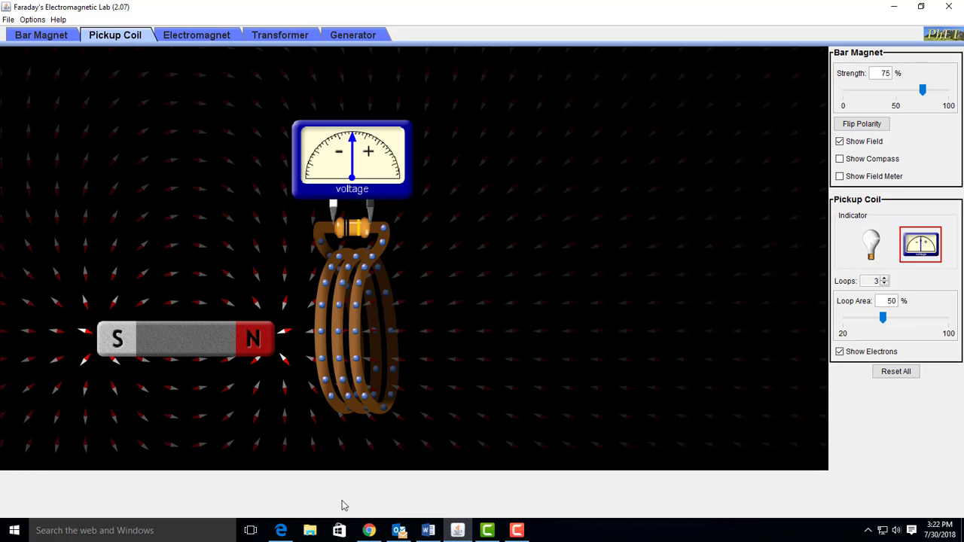
mouse_move(139, 523)
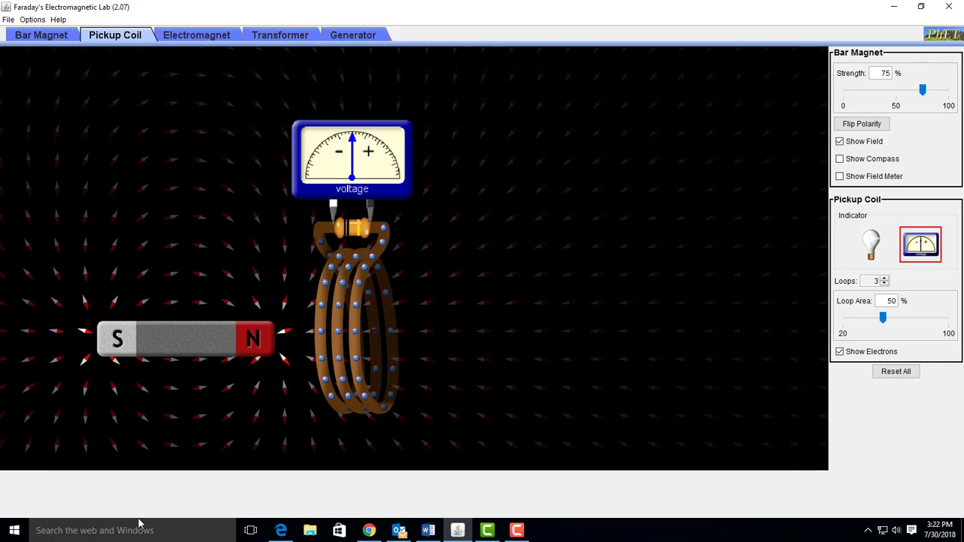
left_click_drag(184, 339, 135, 343)
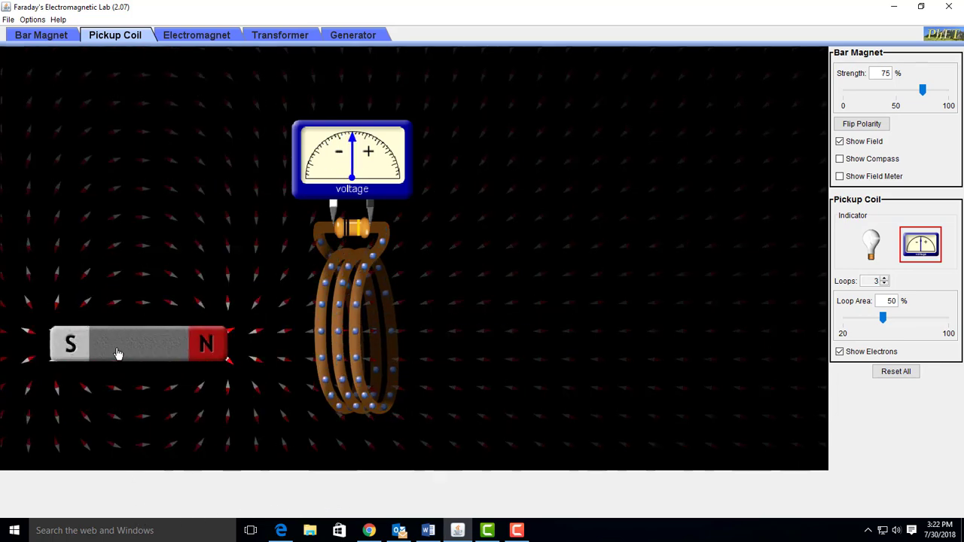
left_click_drag(116, 344, 116, 358)
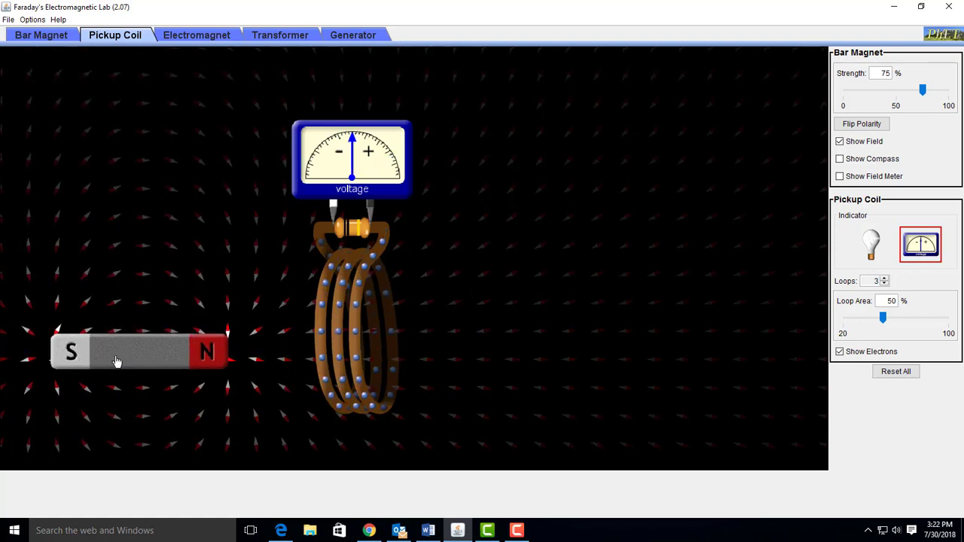
left_click_drag(138, 352, 162, 358)
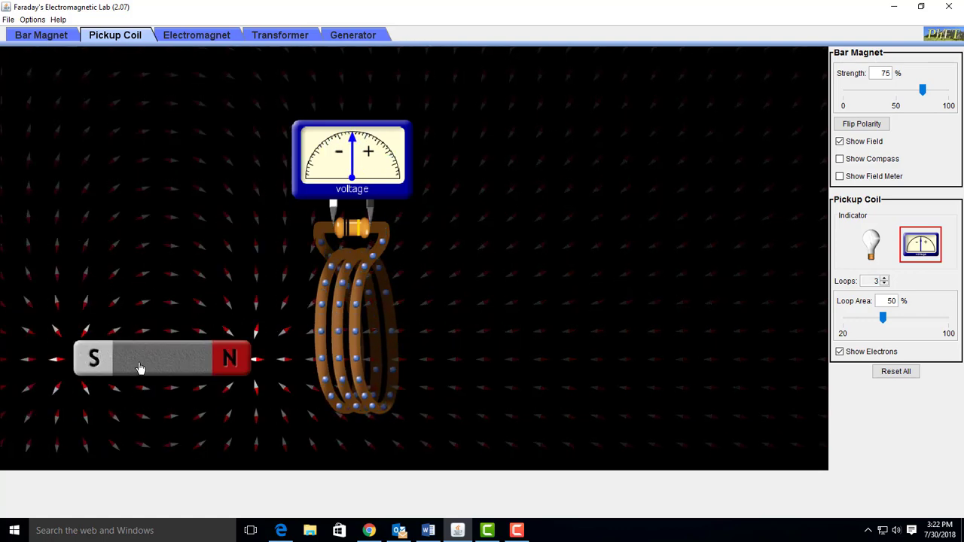
left_click_drag(140, 368, 176, 354)
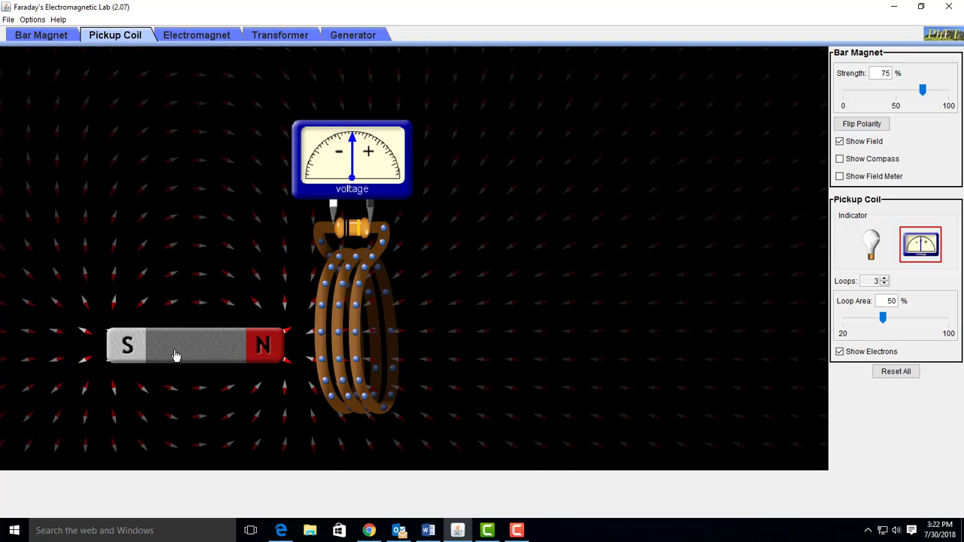
left_click_drag(177, 354, 173, 346)
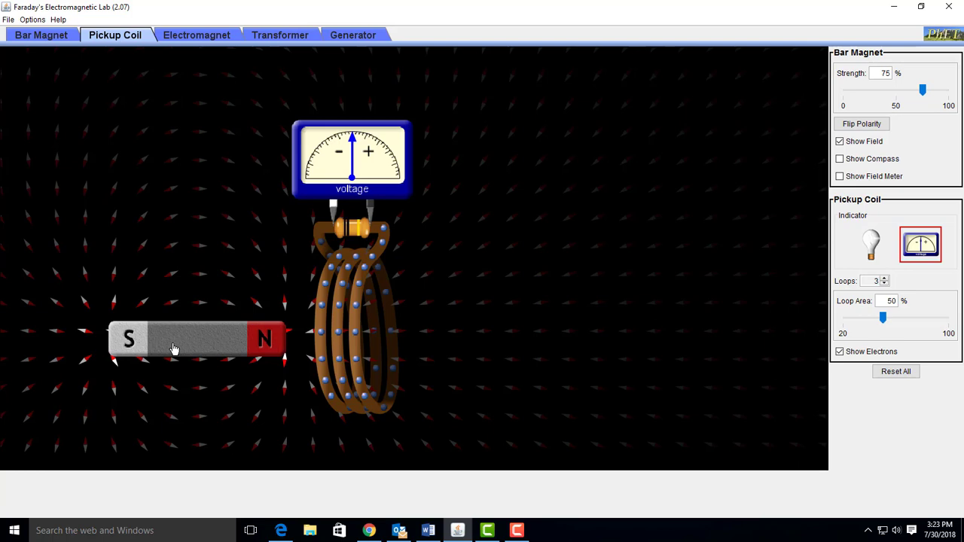
mouse_move(179, 351)
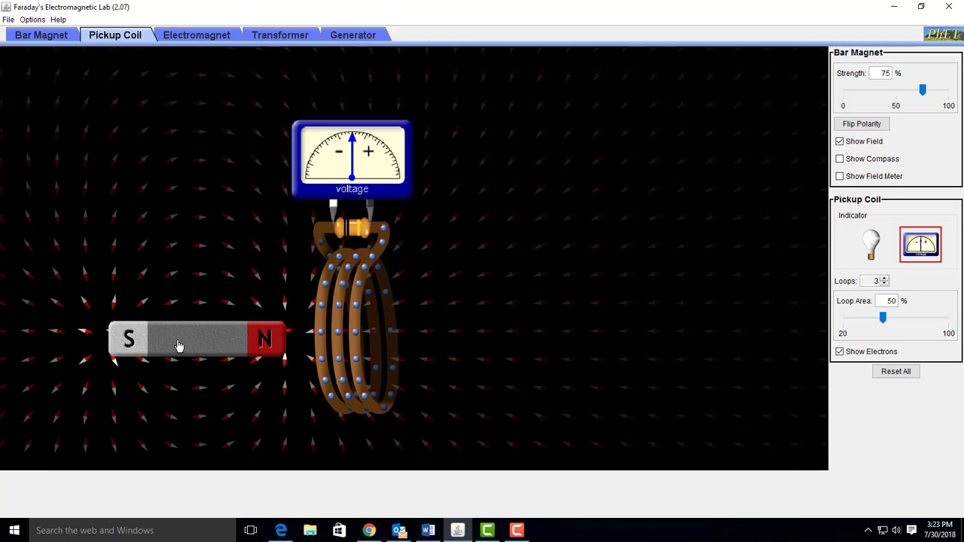
mouse_move(207, 70)
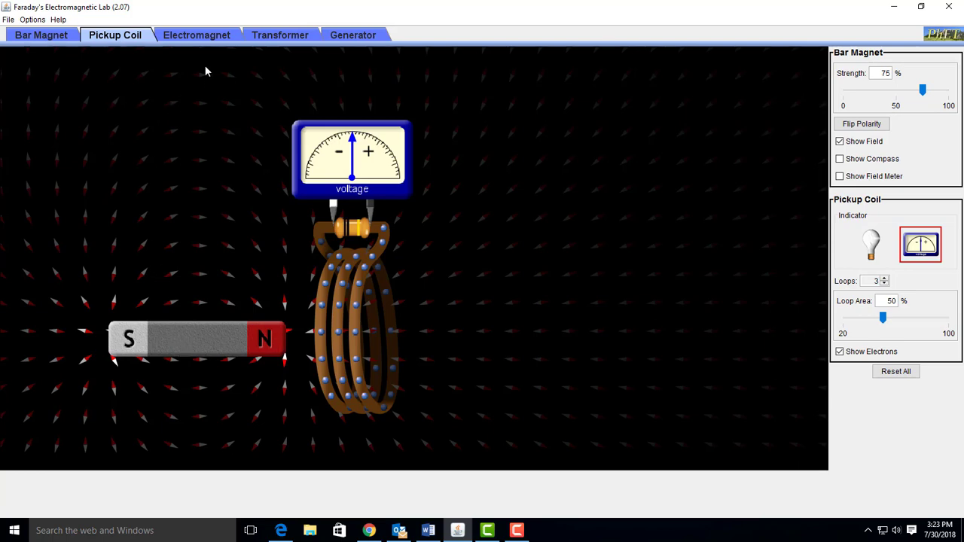
Step: Open the Electromagnet tab and cut the electromagnet coil from four loops to one
left_click(195, 34)
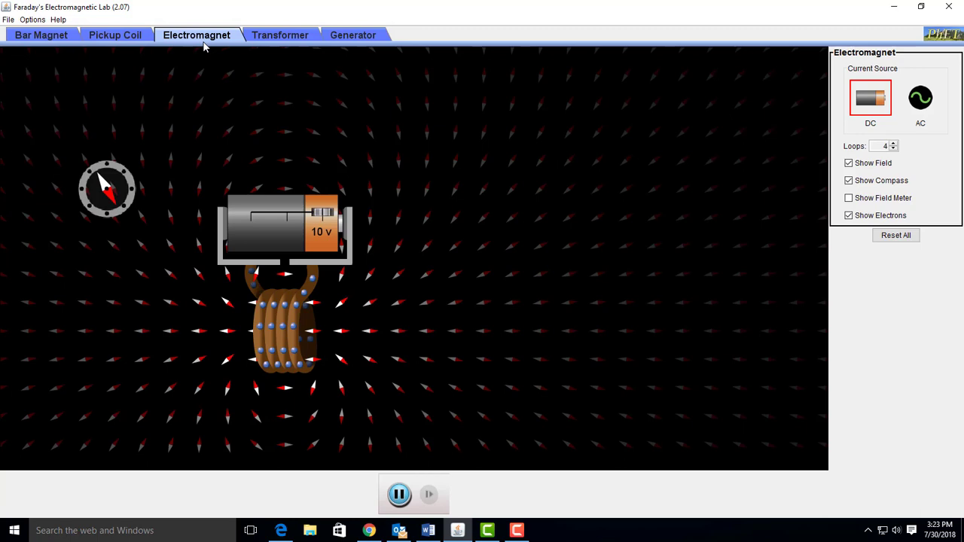
mouse_move(628, 499)
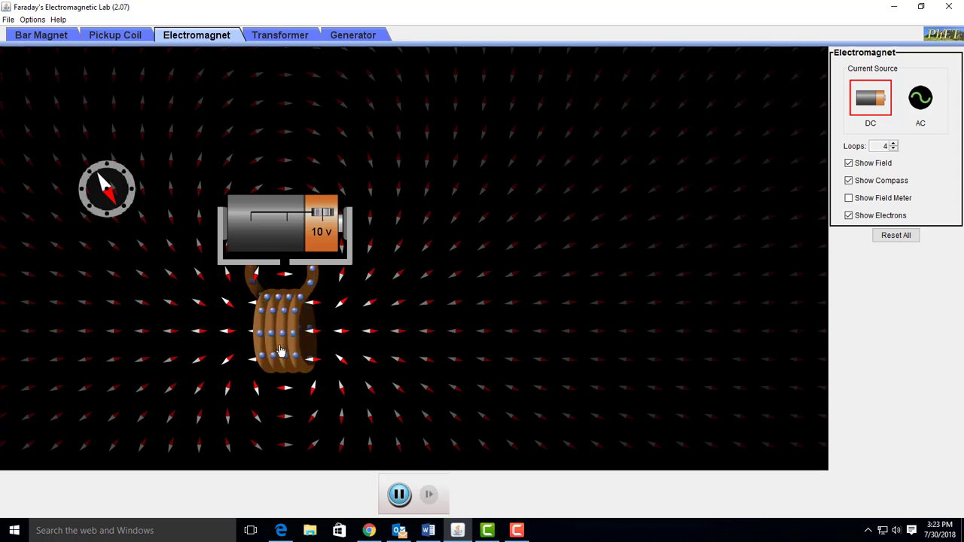
mouse_move(307, 380)
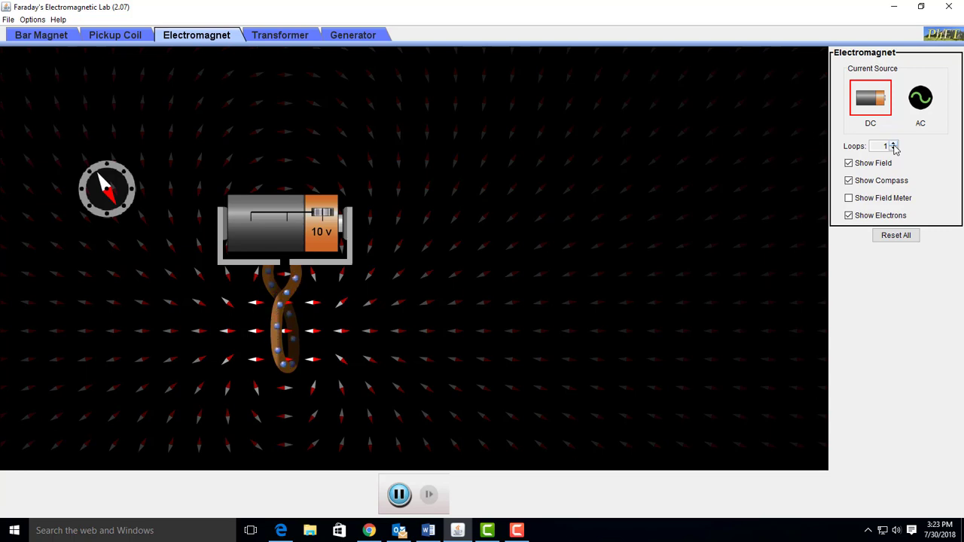
left_click(894, 143)
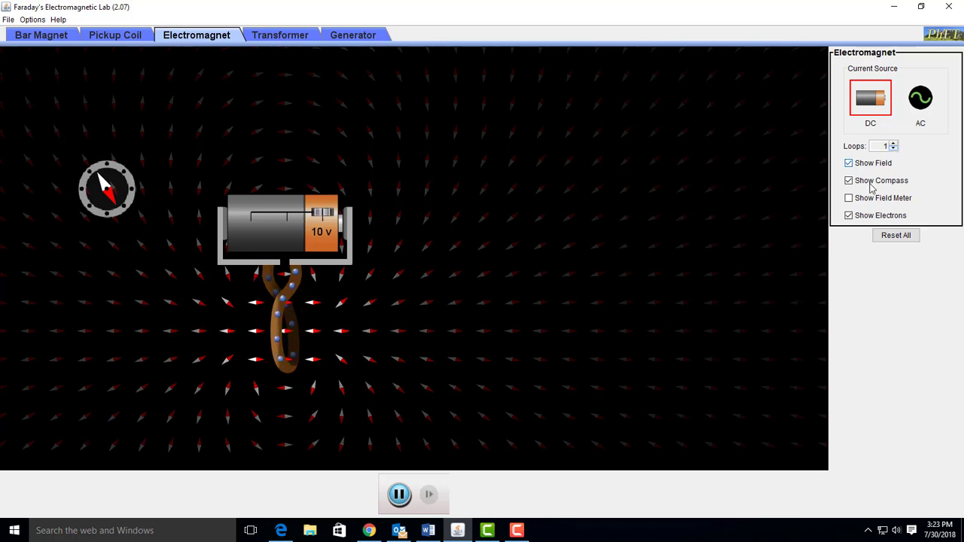
Step: Place the field meter beside the coil (5.46 G), then raise it to 4 loops (21.86 G)
left_click(848, 197)
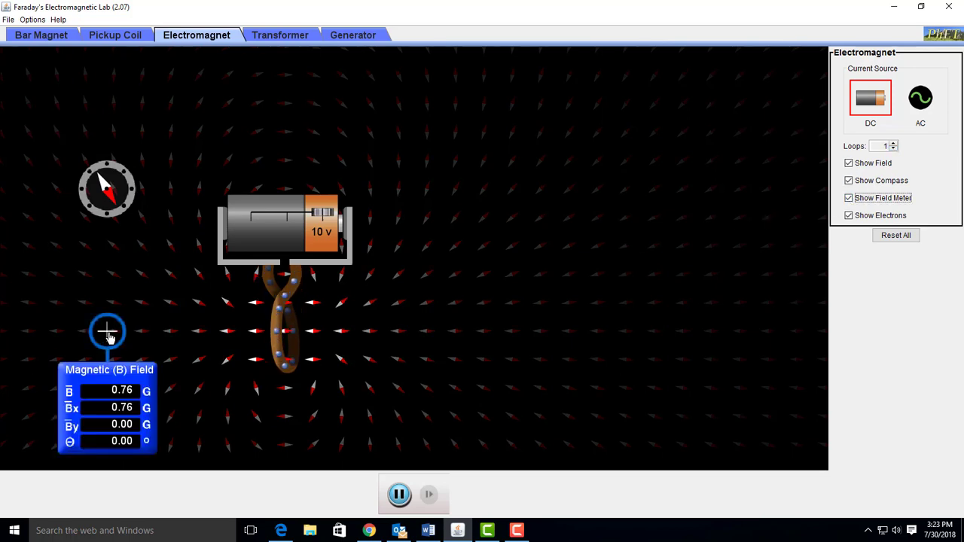
left_click_drag(107, 331, 367, 294)
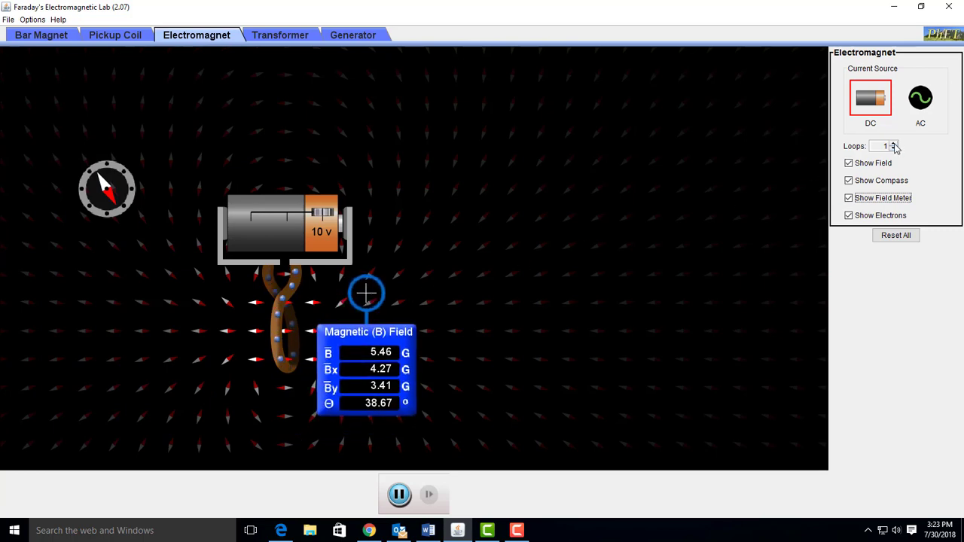
left_click(893, 143)
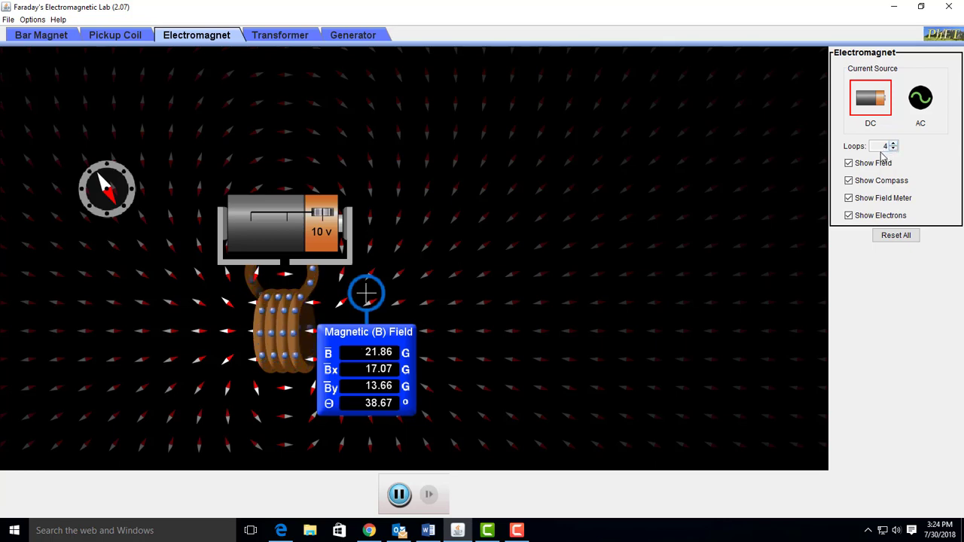
mouse_move(634, 195)
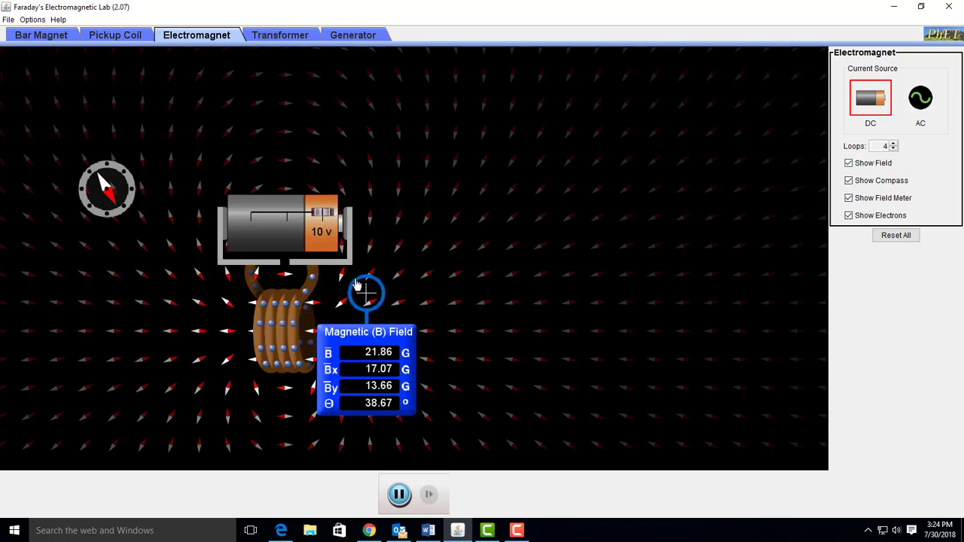
mouse_move(339, 276)
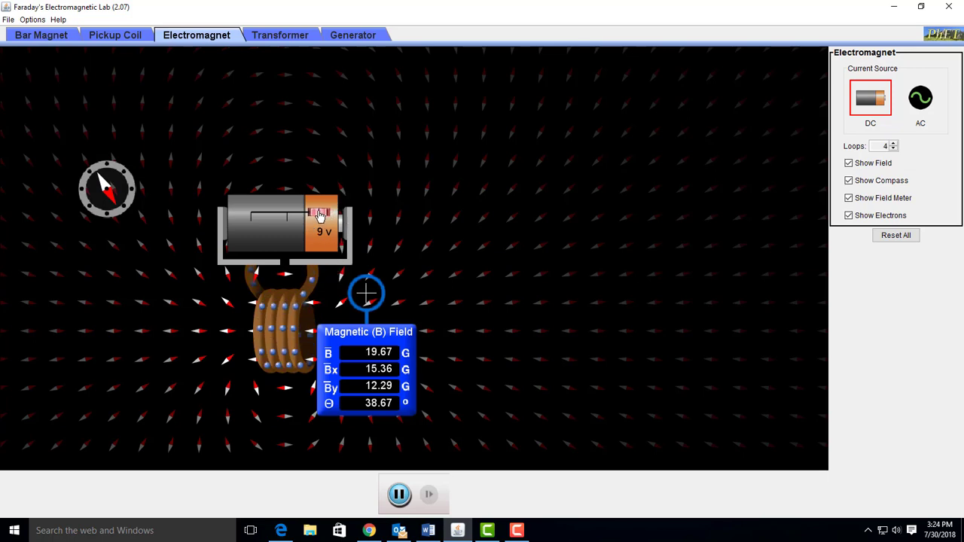
Step: Sweep the battery voltage between 9 V and 5 V, then past zero to reversed 1 V
left_click_drag(320, 214, 301, 215)
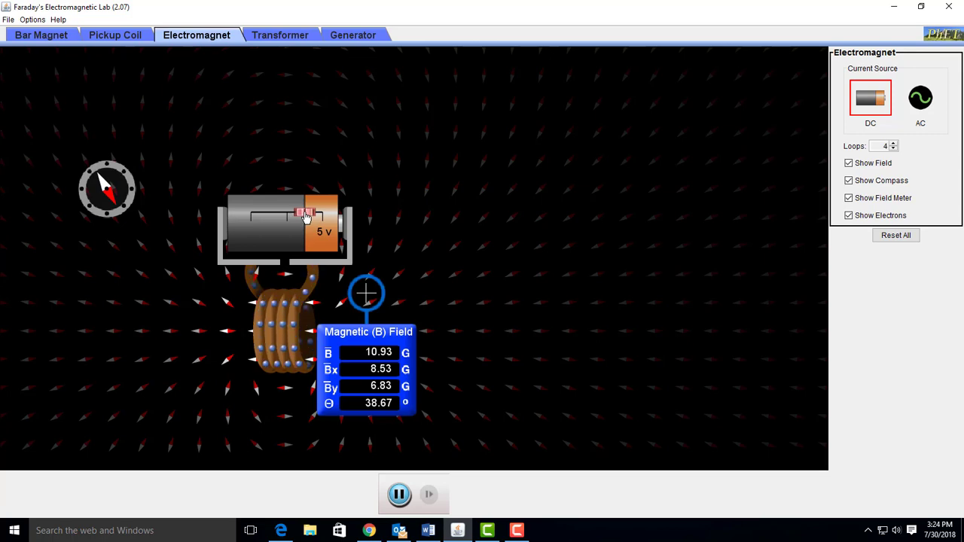
left_click_drag(301, 213, 313, 213)
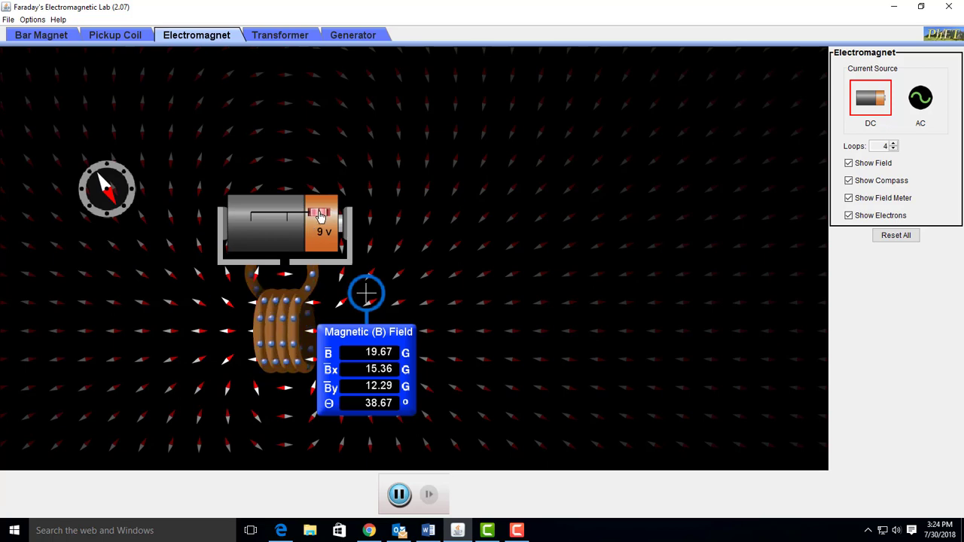
left_click_drag(324, 213, 301, 213)
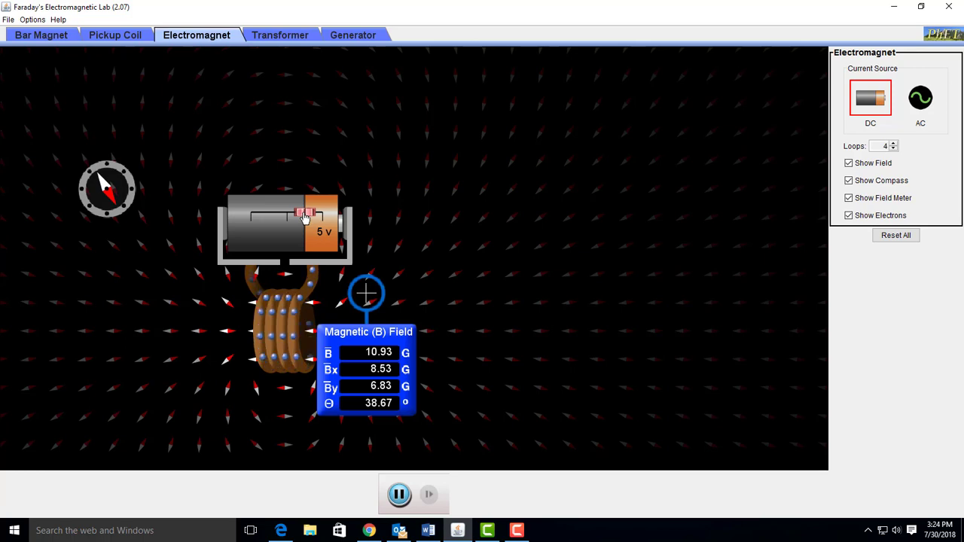
left_click_drag(299, 214, 290, 214)
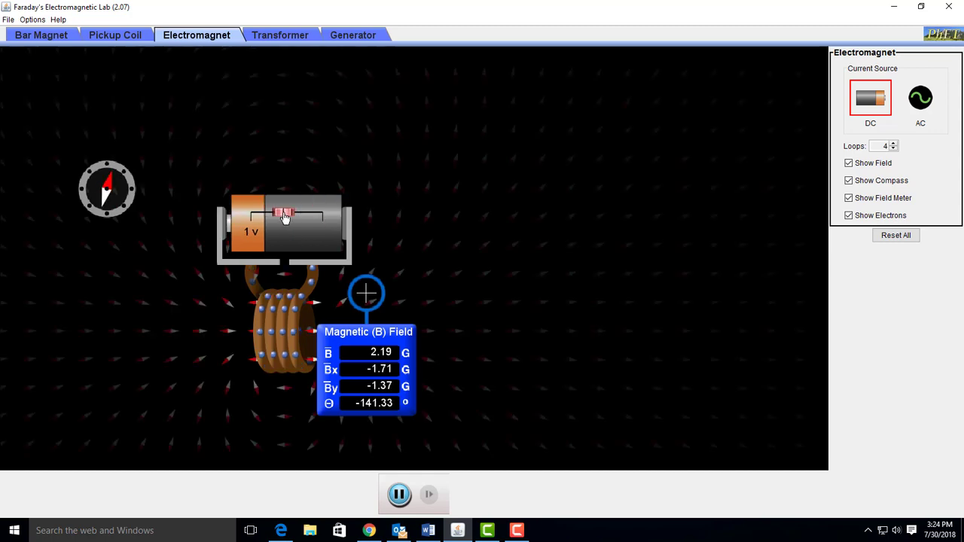
Step: Sweep the battery through reversed 5 V, 1 V, forward 7 V, reversed 3 V, ending at 10 V
left_click_drag(284, 216, 269, 217)
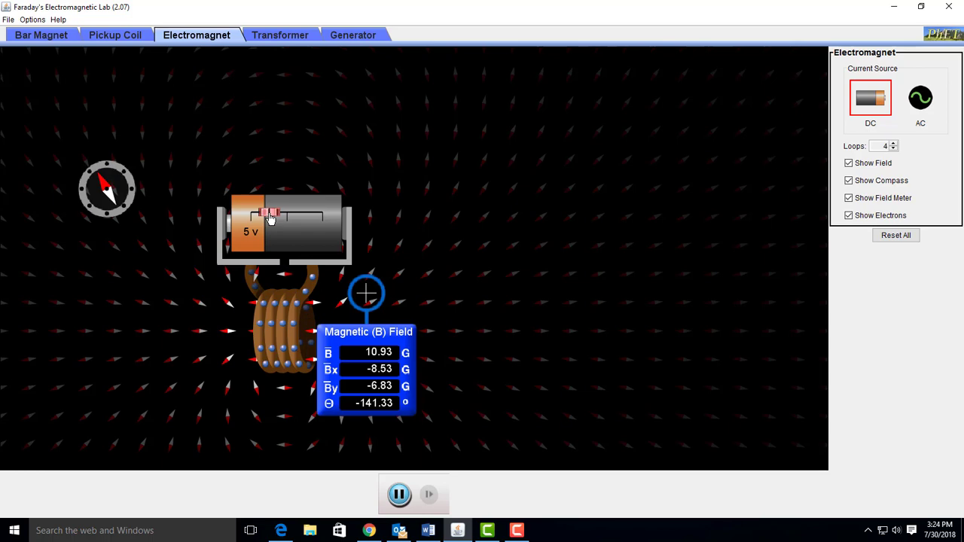
left_click_drag(271, 213, 290, 213)
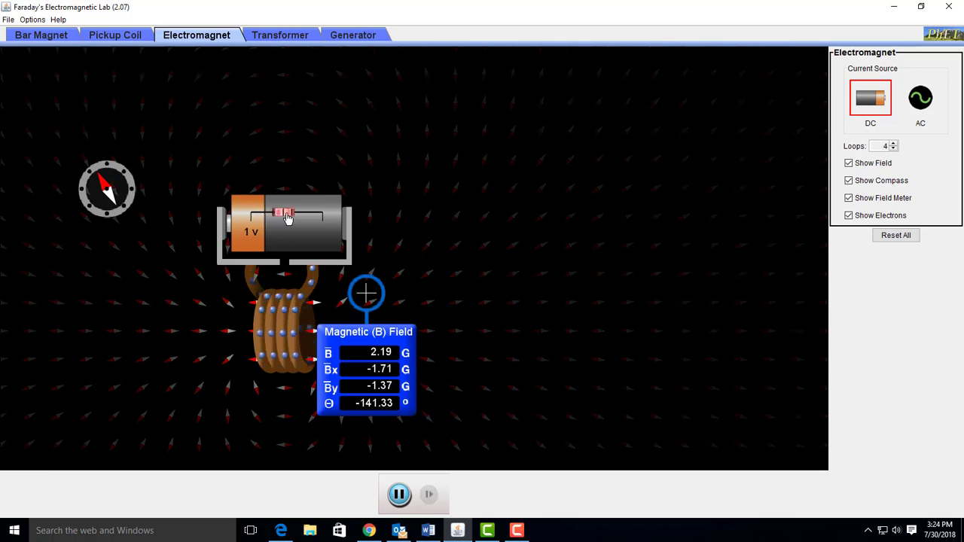
left_click_drag(284, 213, 316, 213)
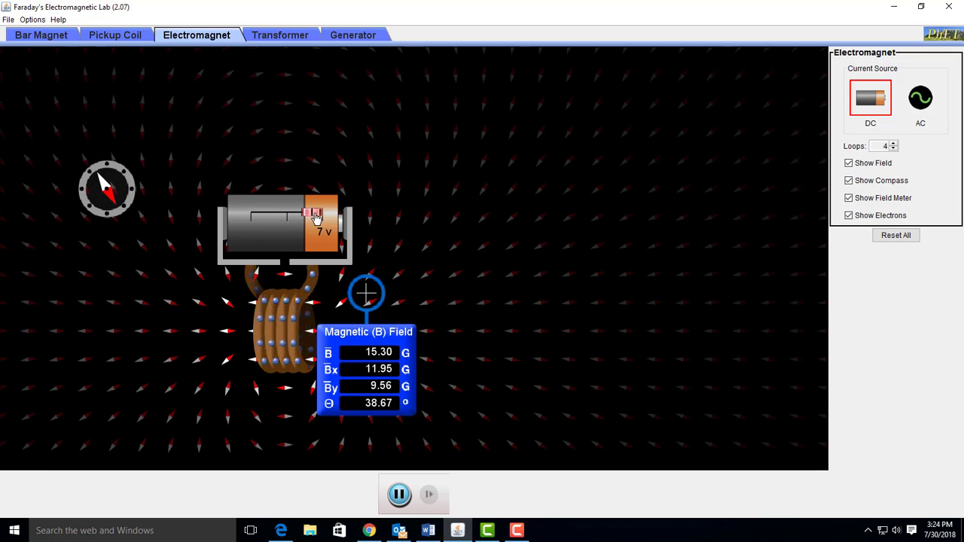
left_click_drag(310, 216, 277, 216)
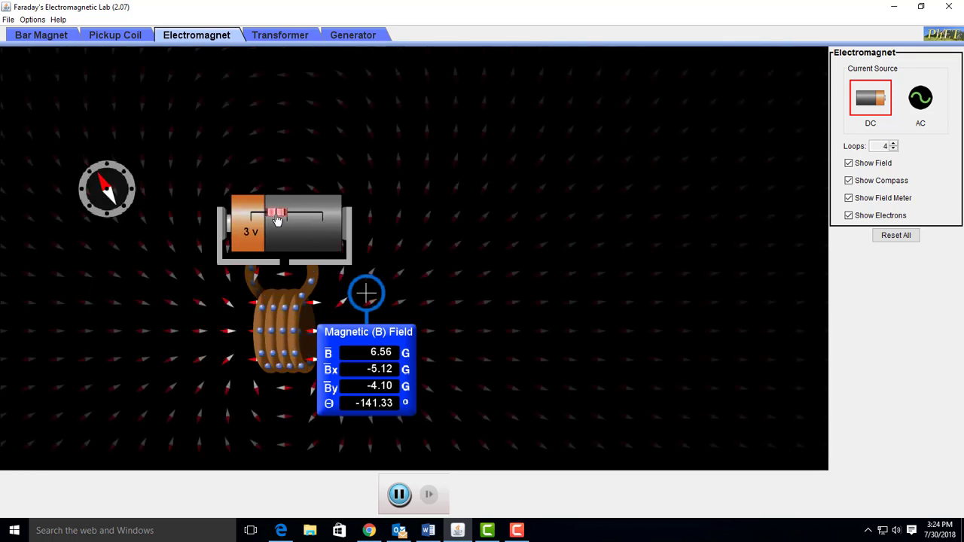
left_click_drag(267, 214, 283, 214)
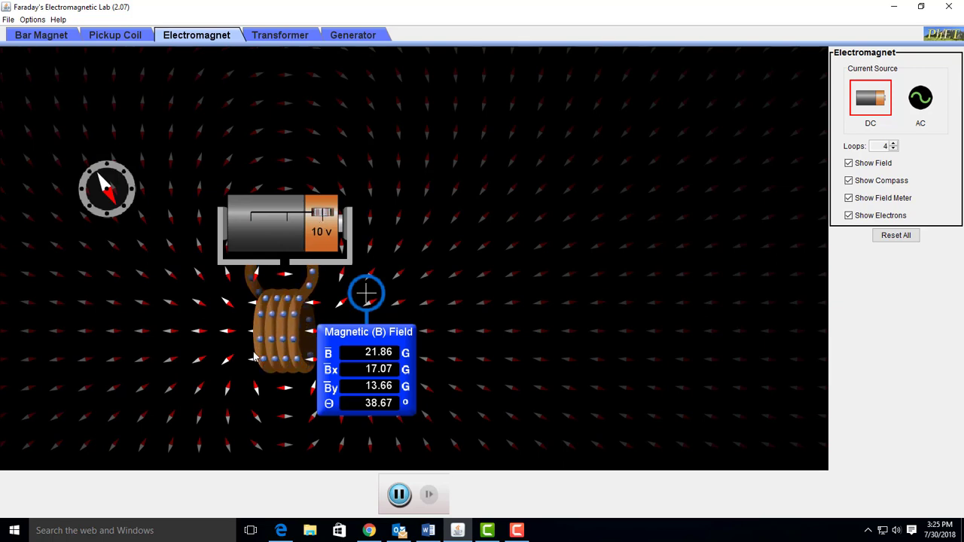
Step: Measure inside the coil (300 G at 10 V, 150 G at 5 V), then select AC current
left_click_drag(367, 294, 354, 299)
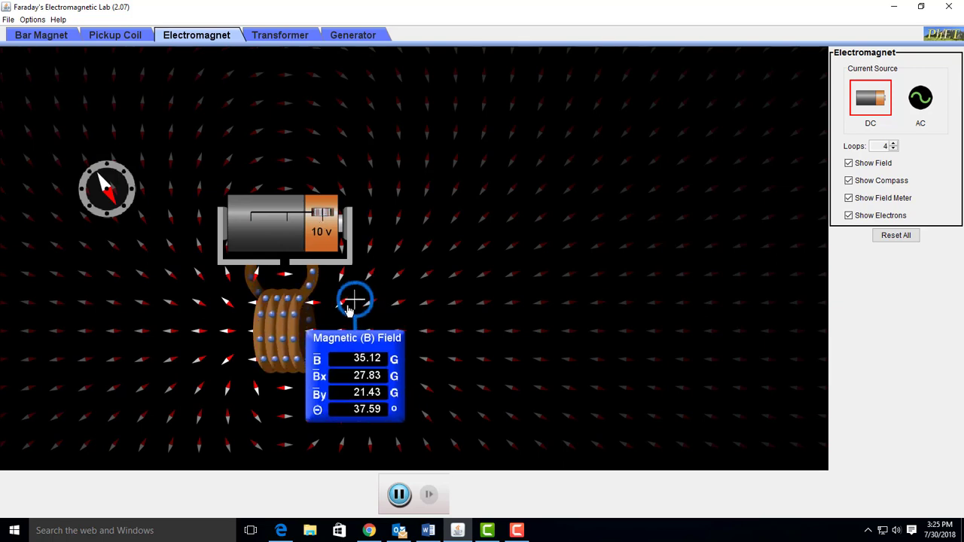
left_click_drag(354, 301, 278, 335)
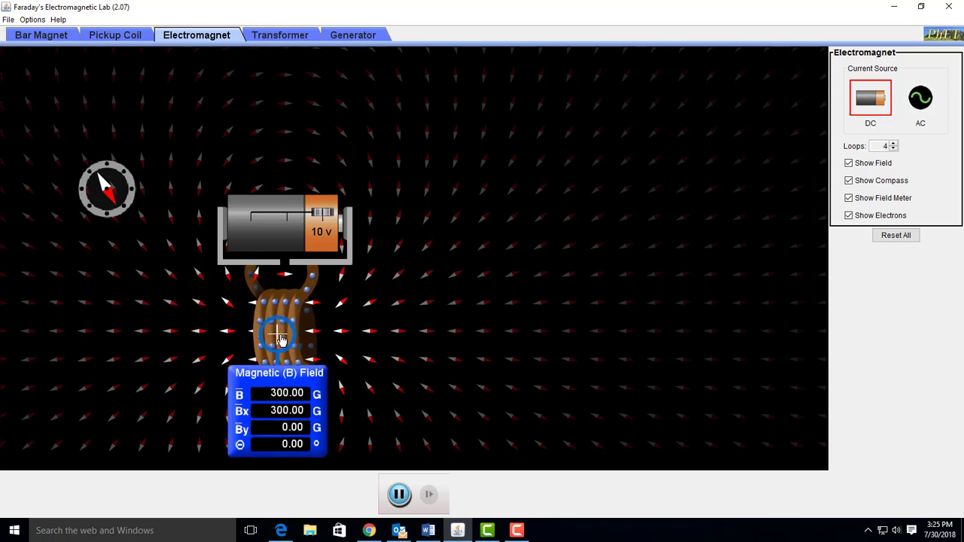
mouse_move(474, 363)
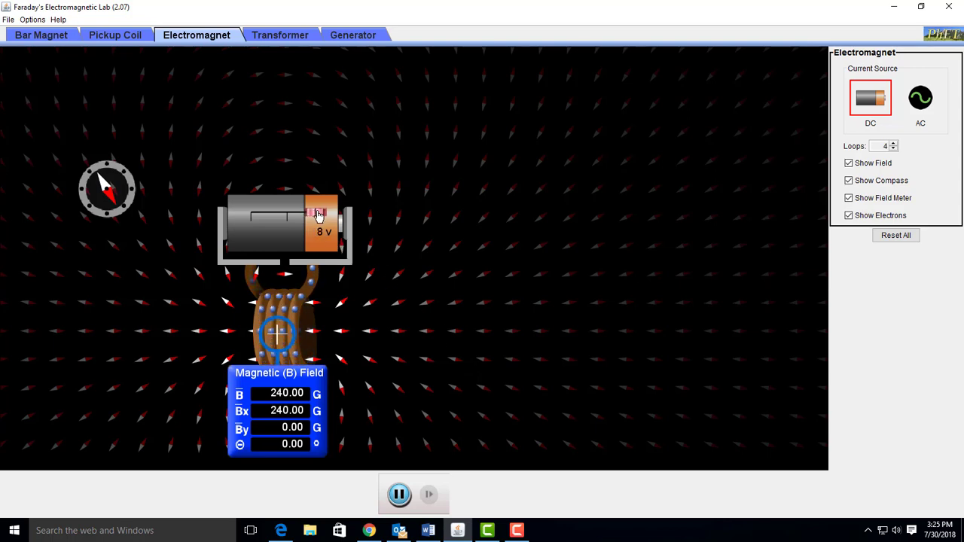
left_click_drag(316, 218, 301, 219)
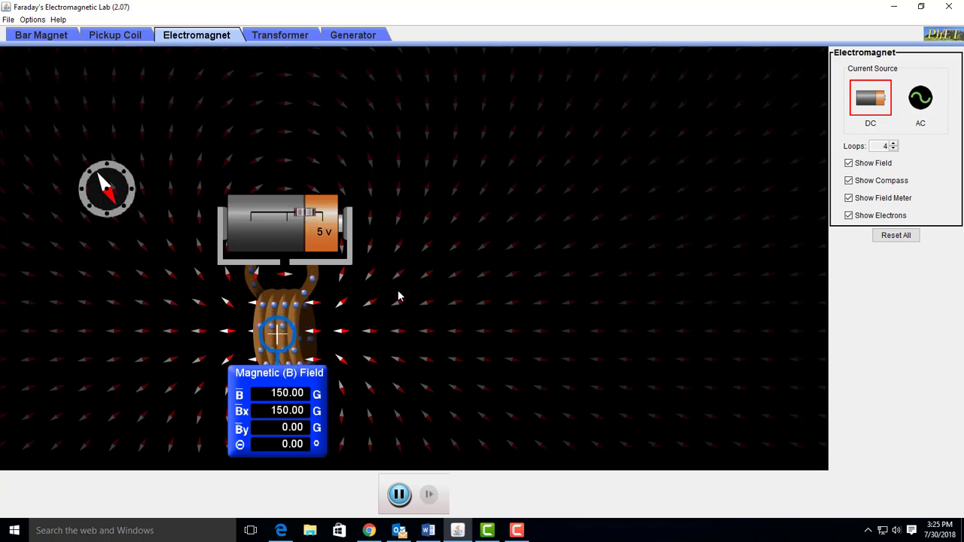
mouse_move(453, 364)
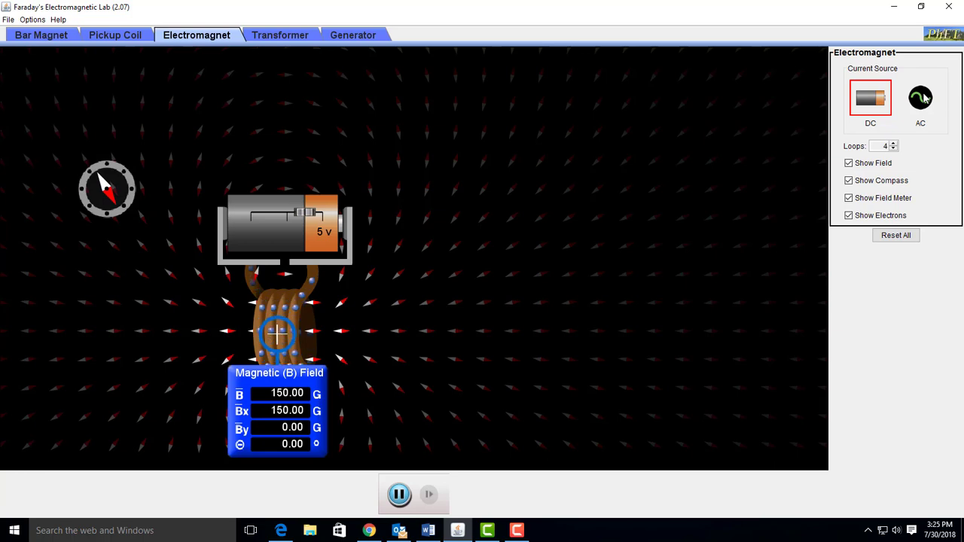
left_click(920, 98)
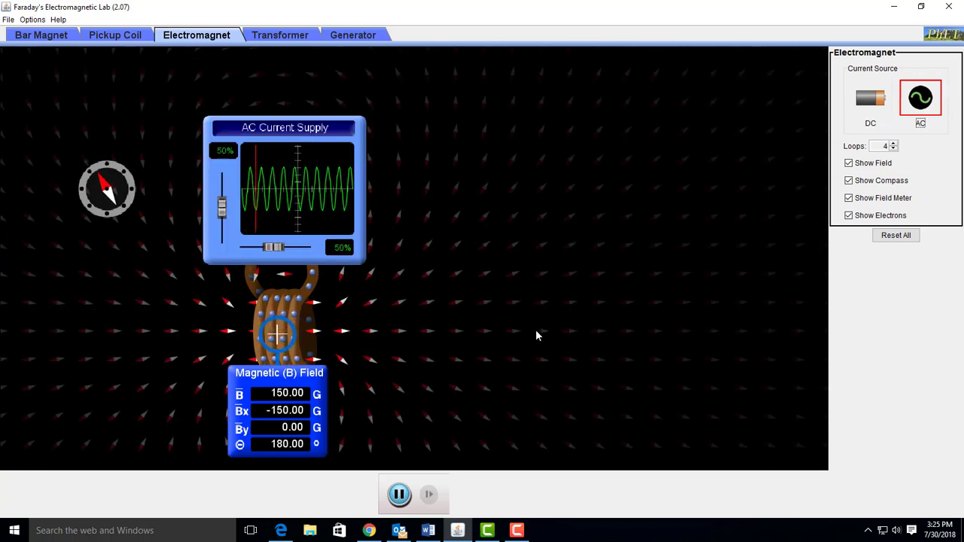